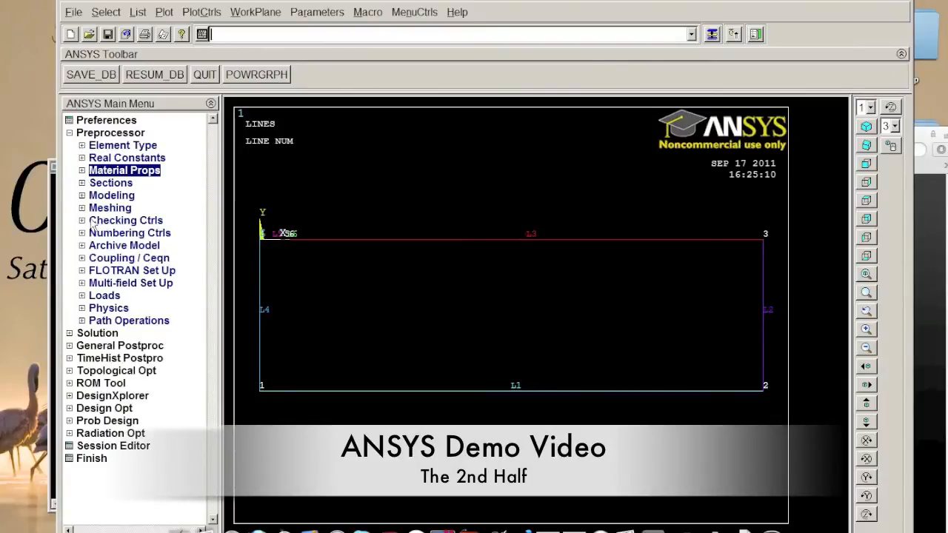
Open the MeshTool panel from Preprocessor > Meshing
left_click(110, 207)
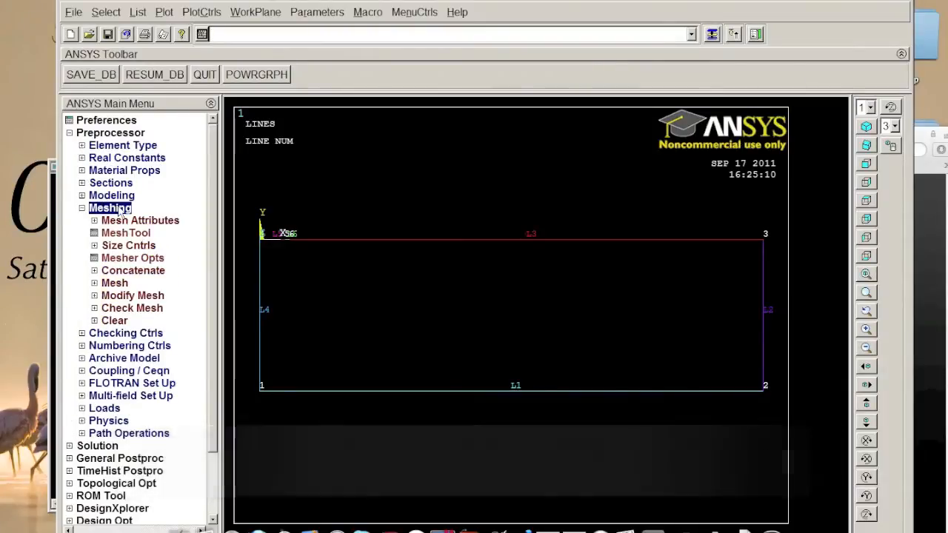
left_click(126, 232)
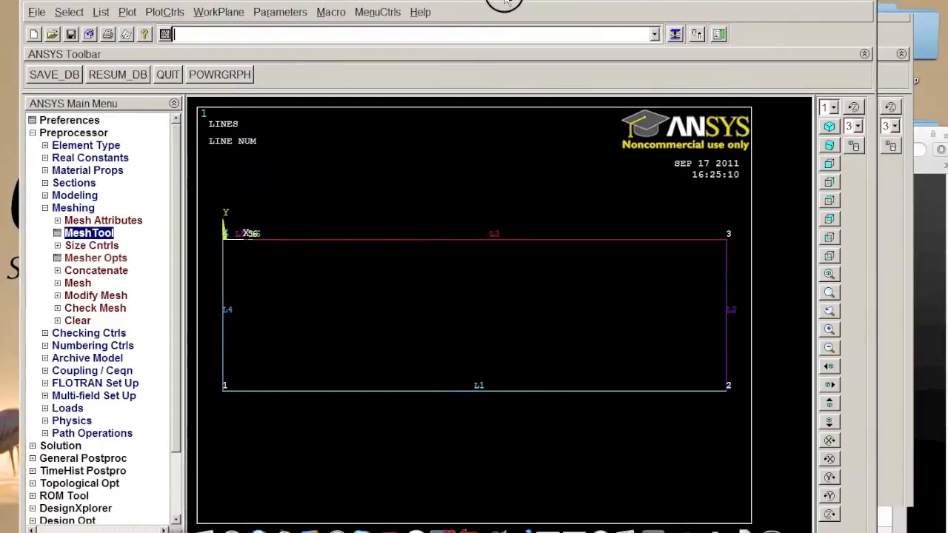
left_click(82, 233)
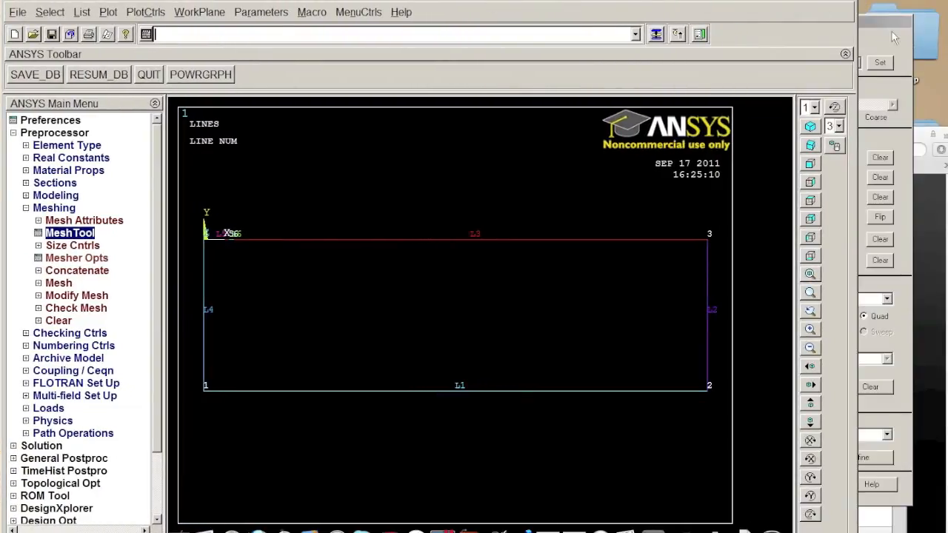
left_click(69, 233)
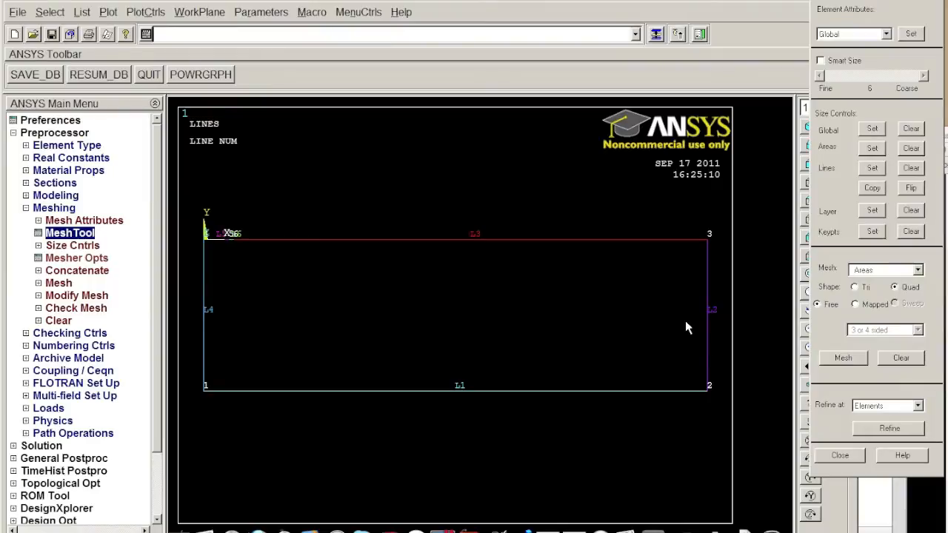
mouse_move(210, 248)
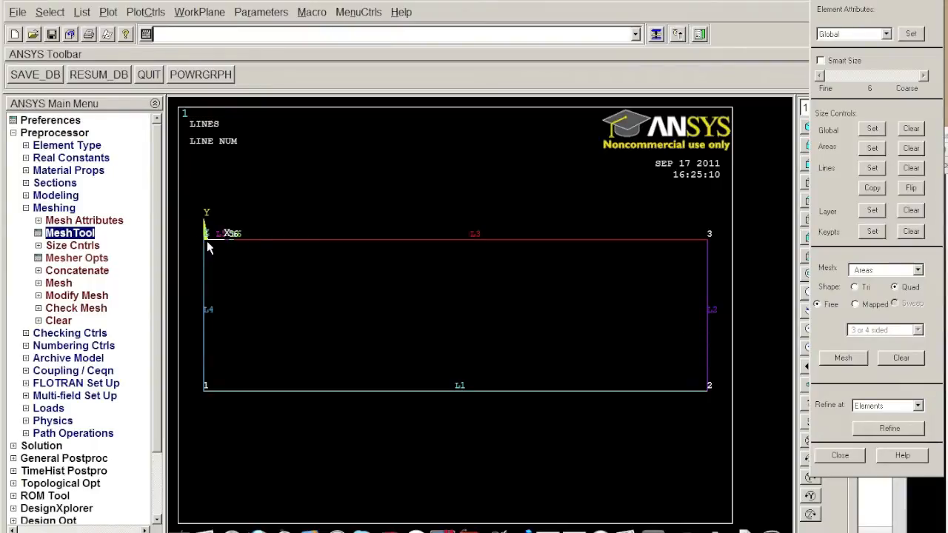
mouse_move(233, 251)
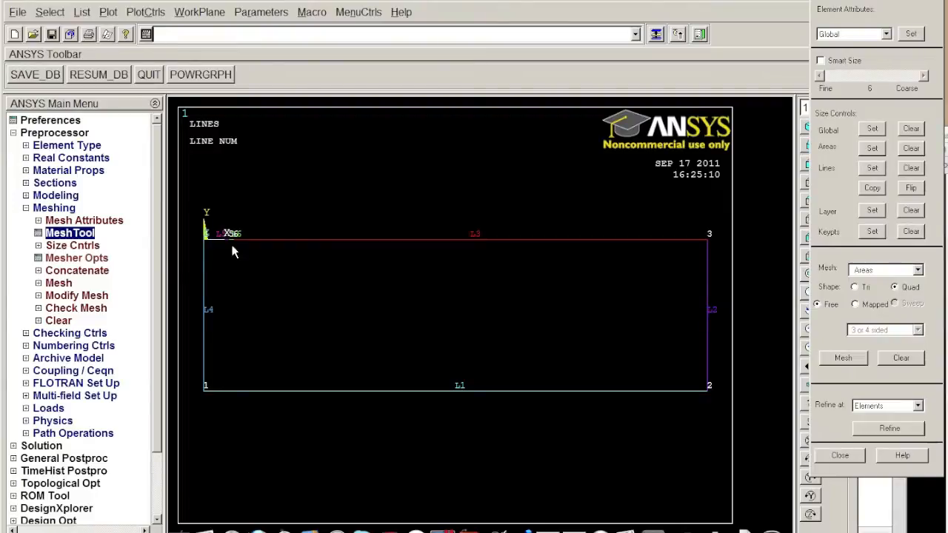
mouse_move(218, 244)
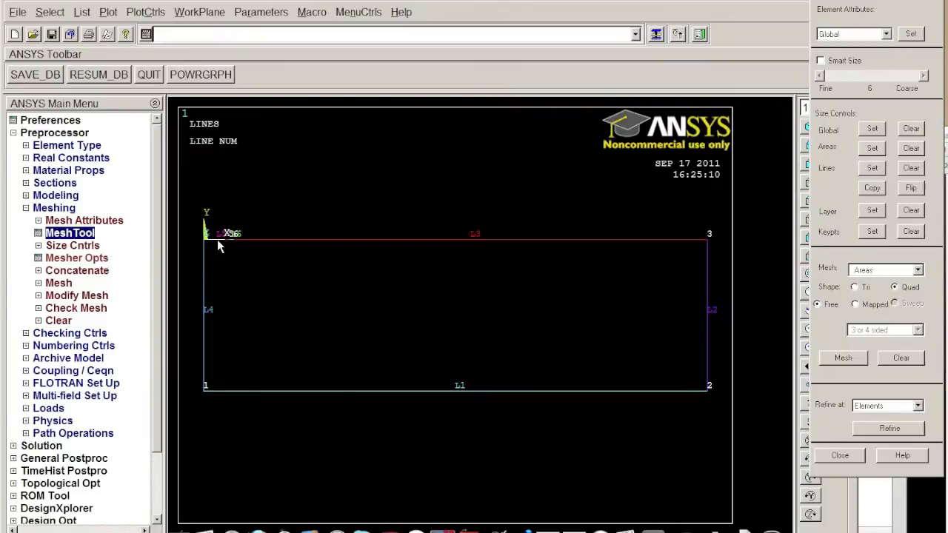
mouse_move(683, 243)
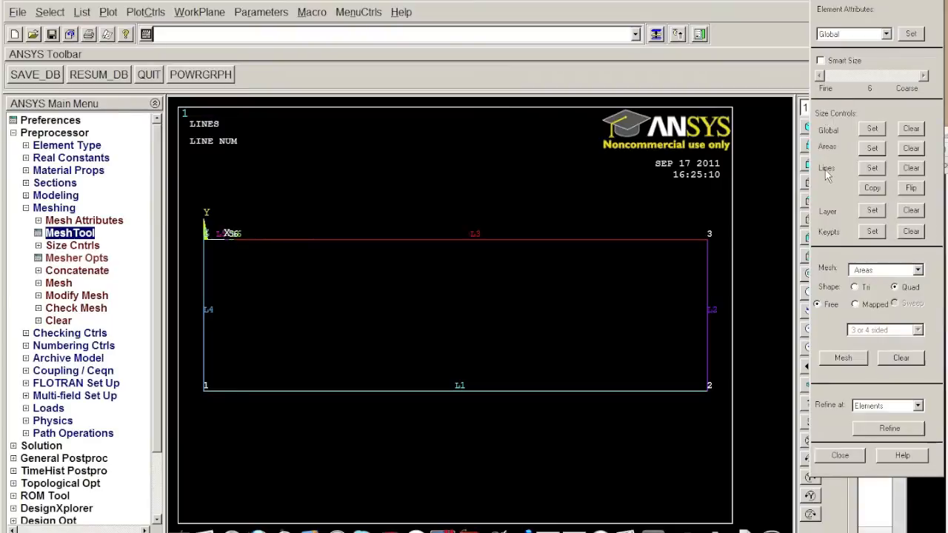
Set line L5 on the top edge to 10 element divisions
left_click(871, 168)
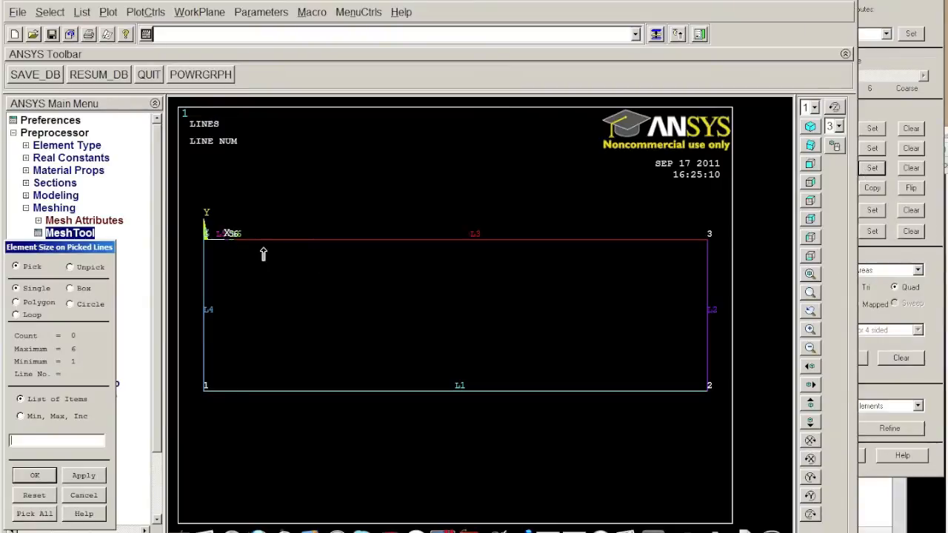
left_click(215, 244)
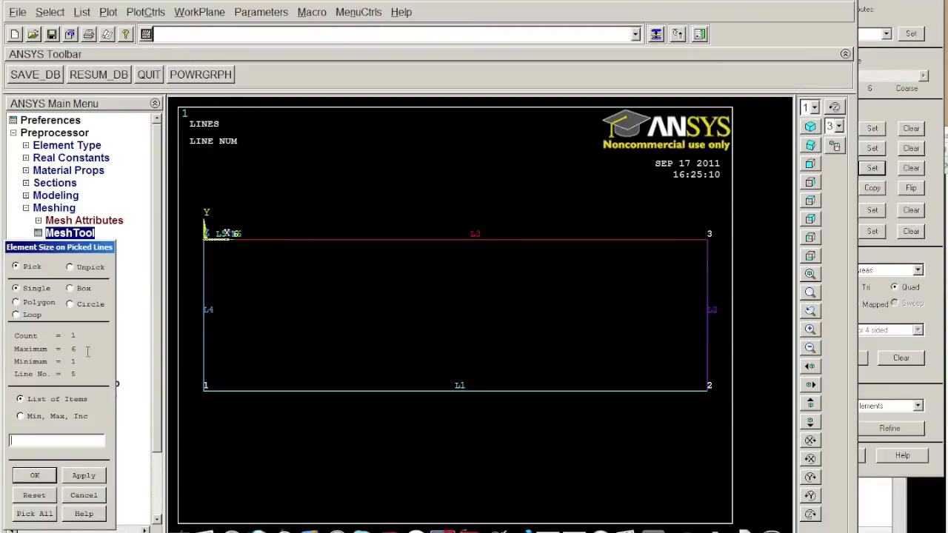
left_click(34, 475)
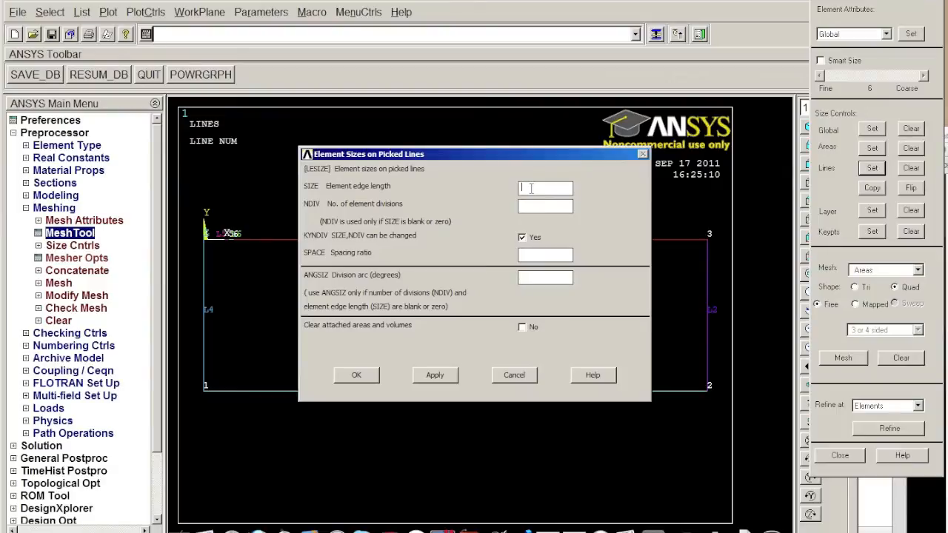
type("2")
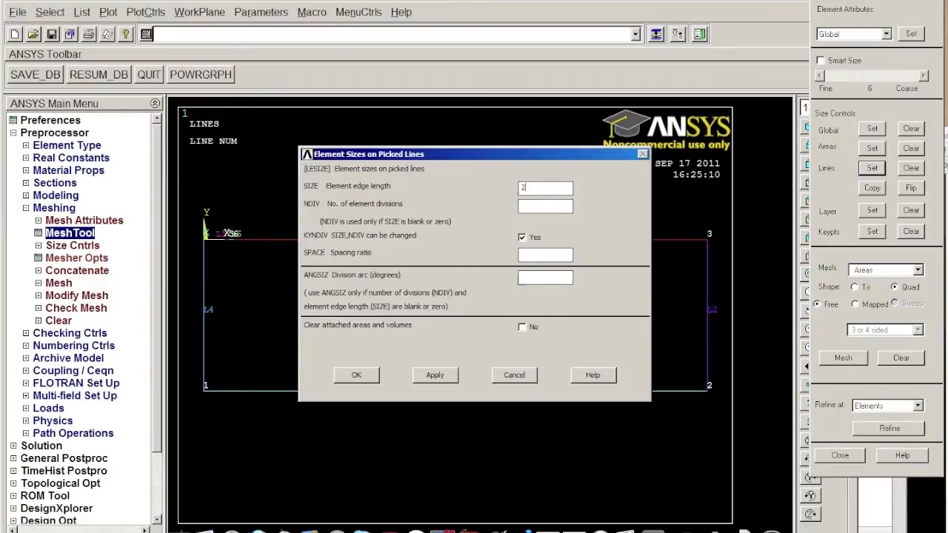
left_click(545, 187)
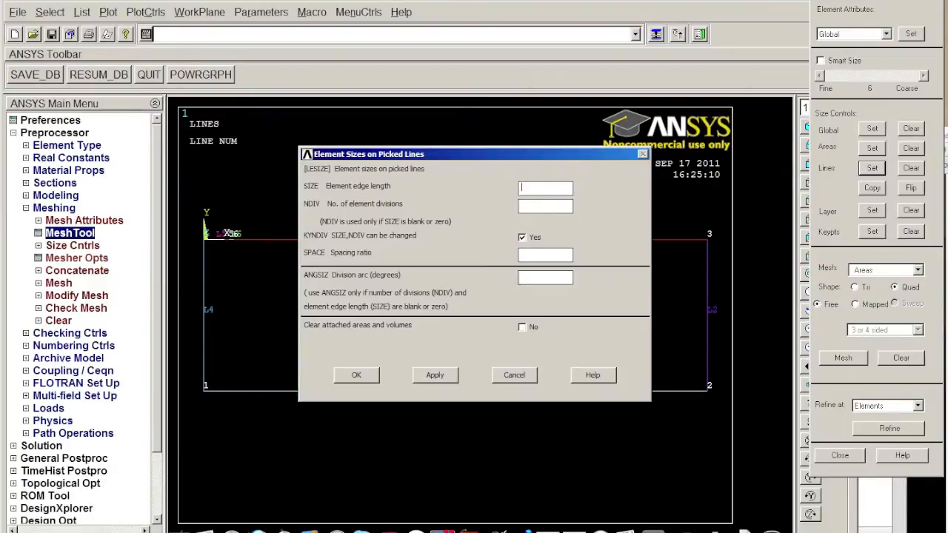
type("10")
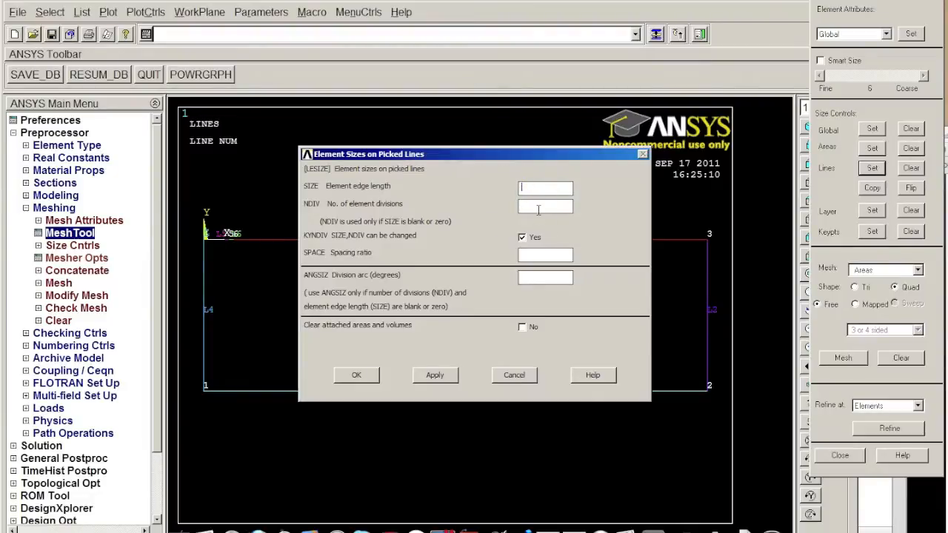
type("10")
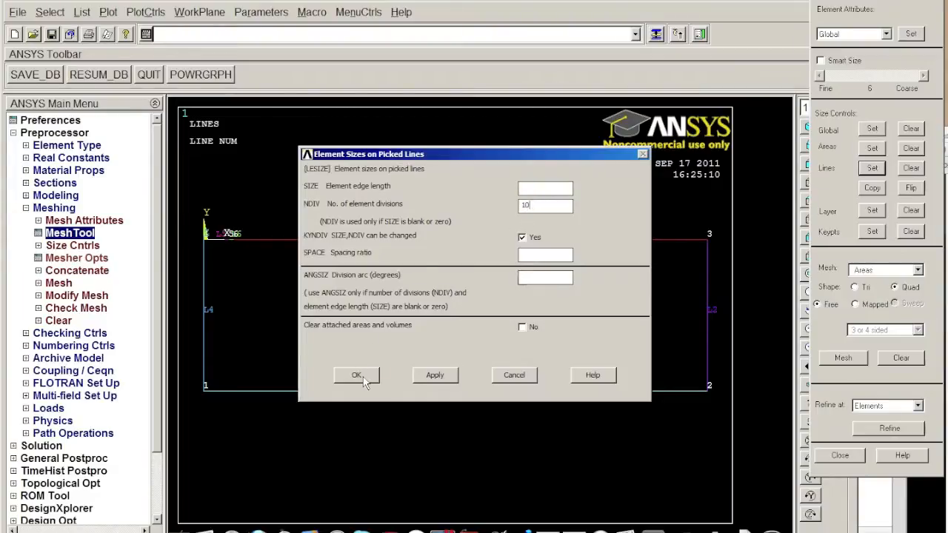
left_click(356, 376)
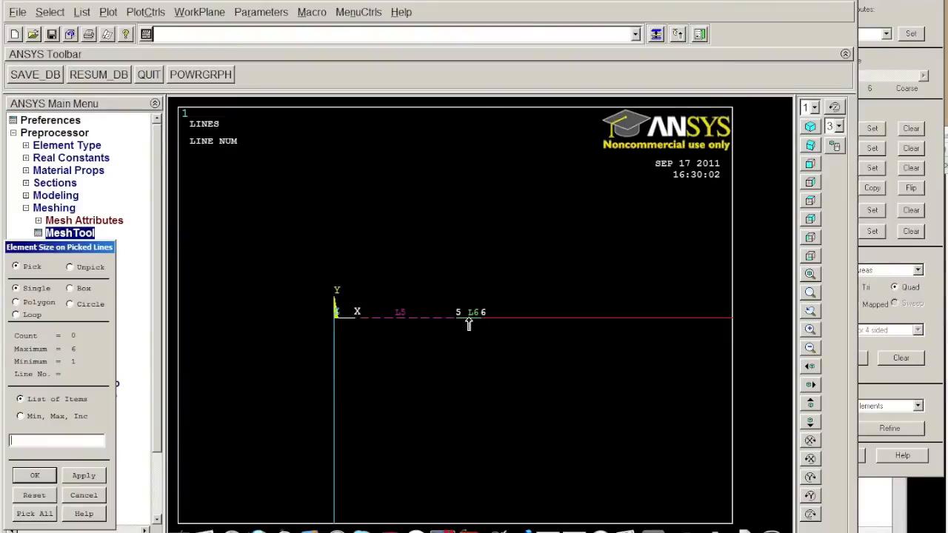
Give top-edge line L6 5 element divisions
left_click(469, 318)
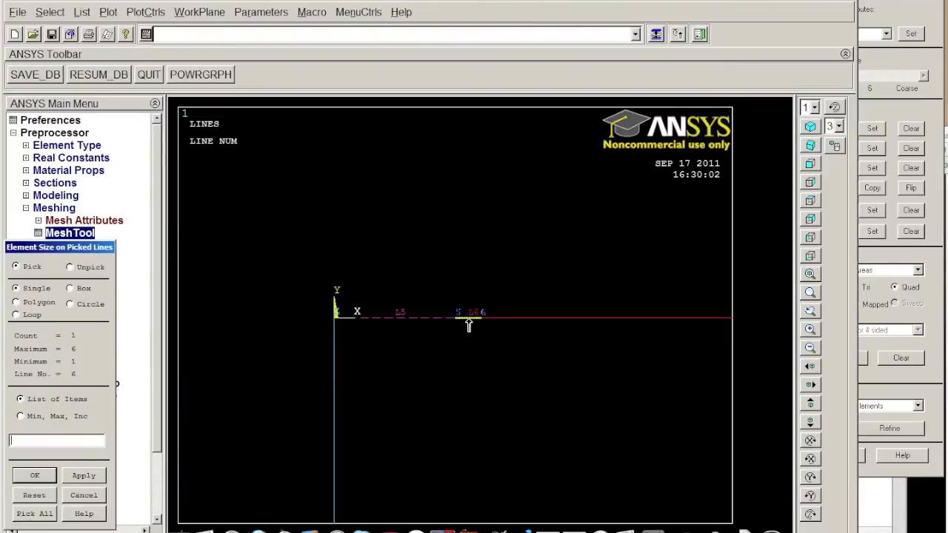
mouse_move(83, 475)
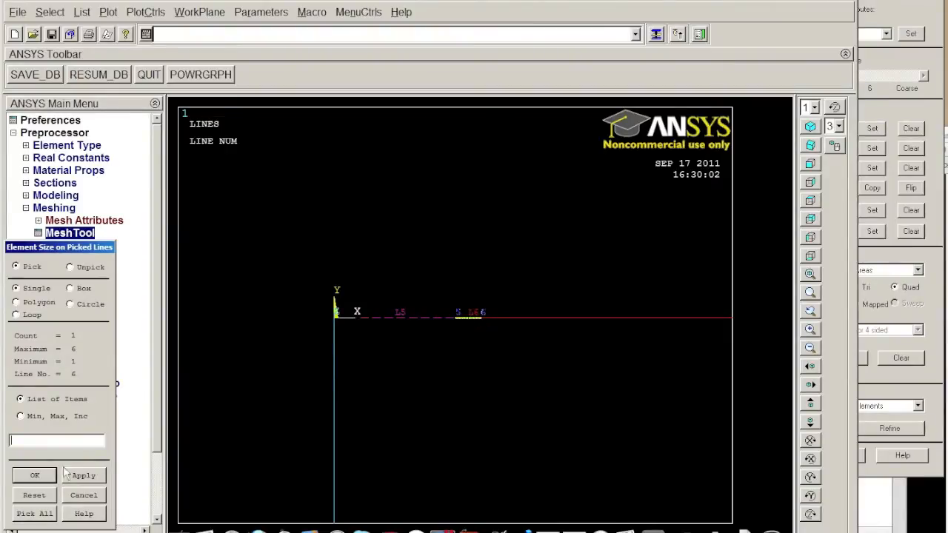
left_click(34, 474)
type("5")
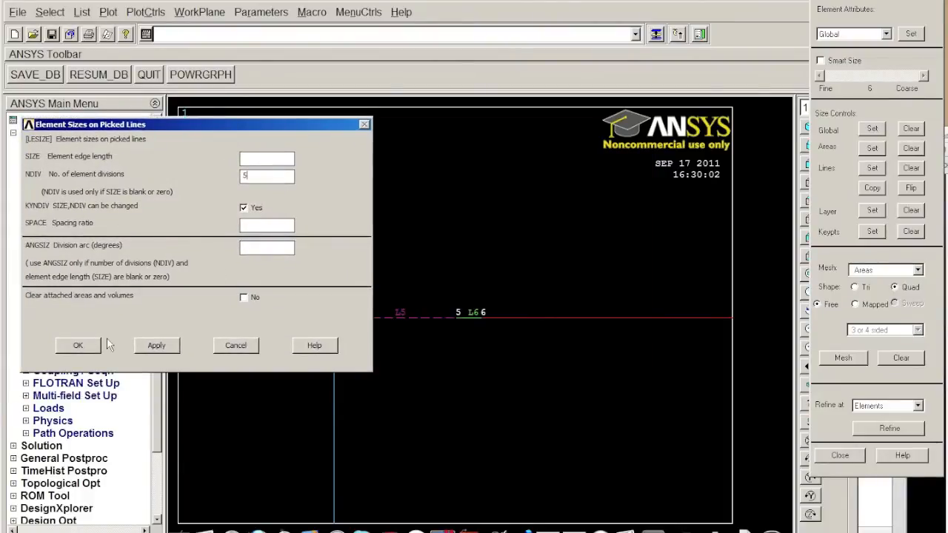
left_click(77, 346)
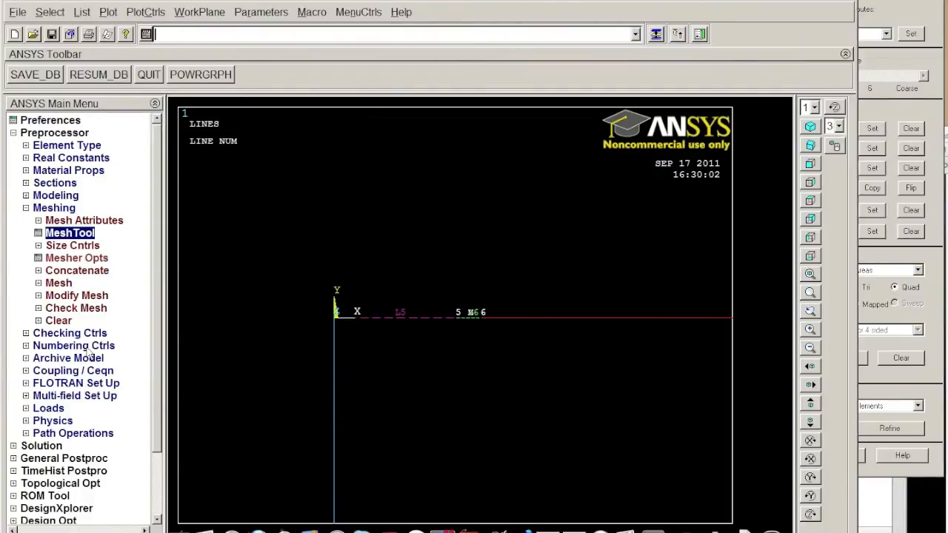
mouse_move(488, 323)
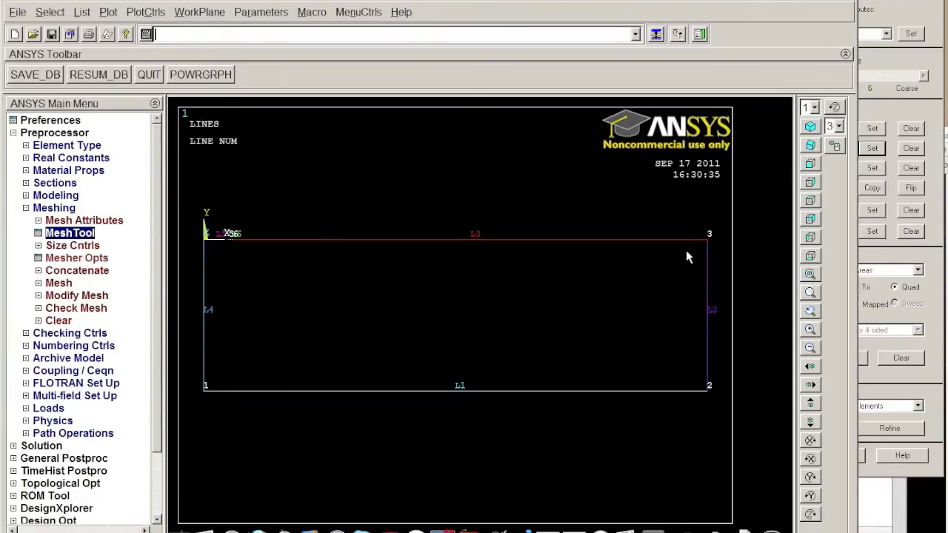
mouse_move(254, 239)
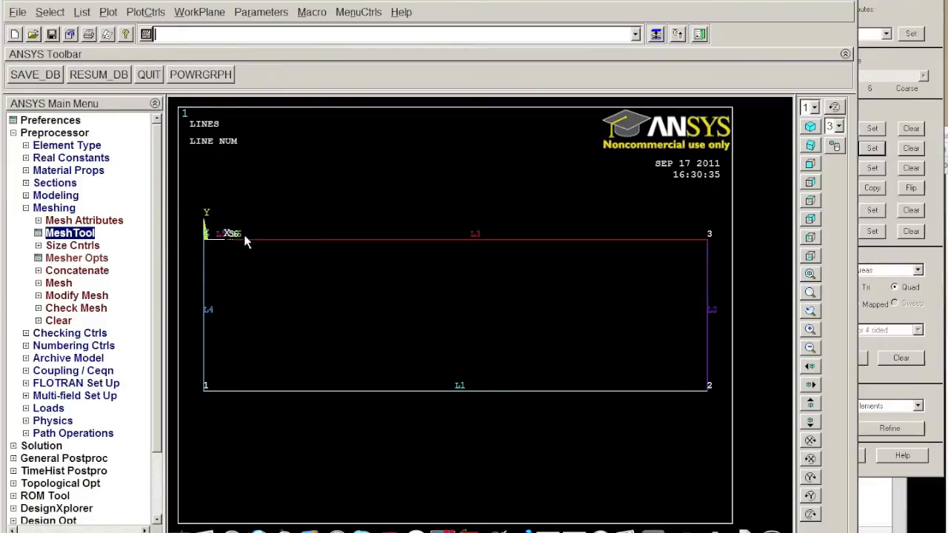
mouse_move(689, 265)
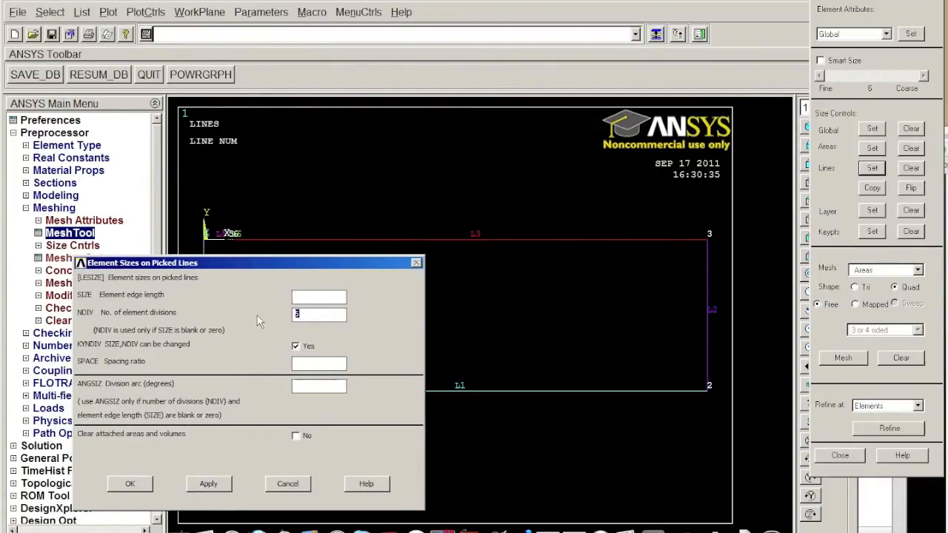
Give top line L3 30 element divisions with spacing ratio 10
type("20")
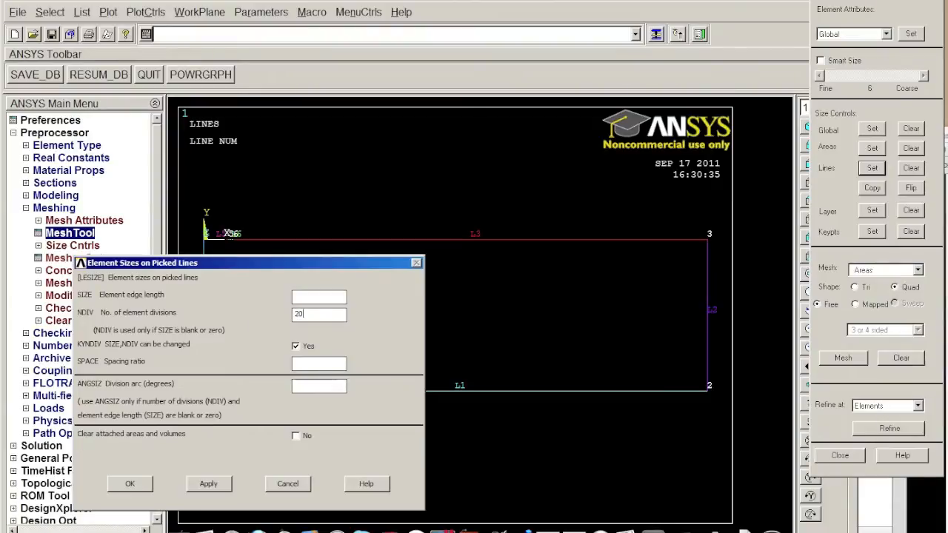
type("30")
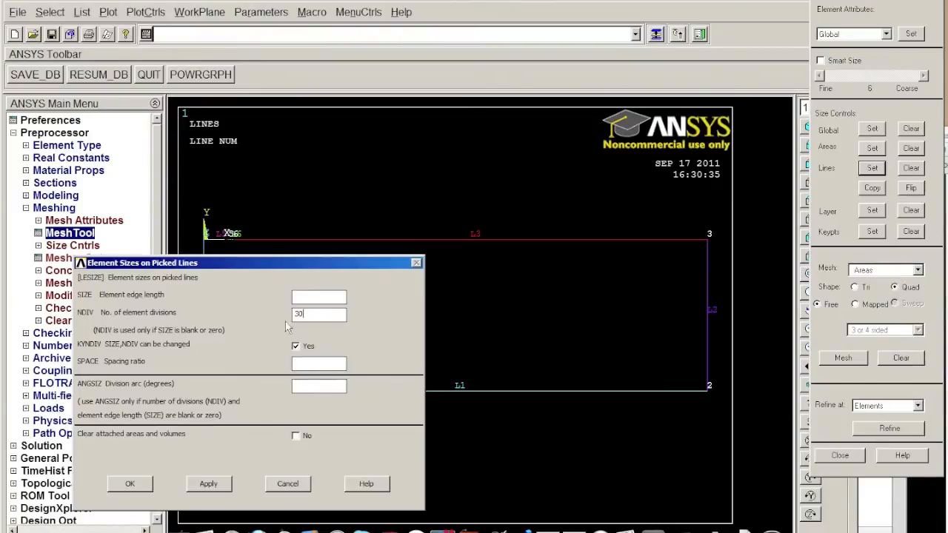
mouse_move(89, 368)
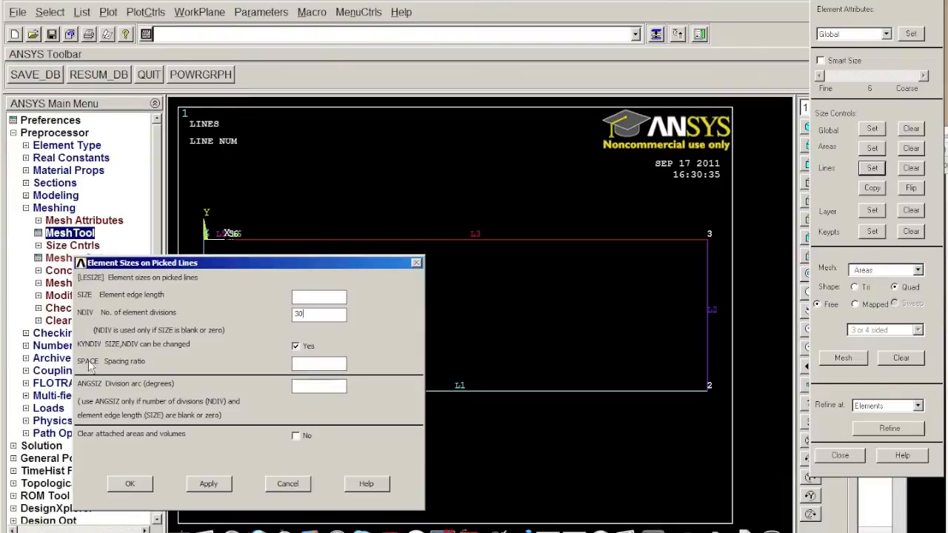
mouse_move(144, 367)
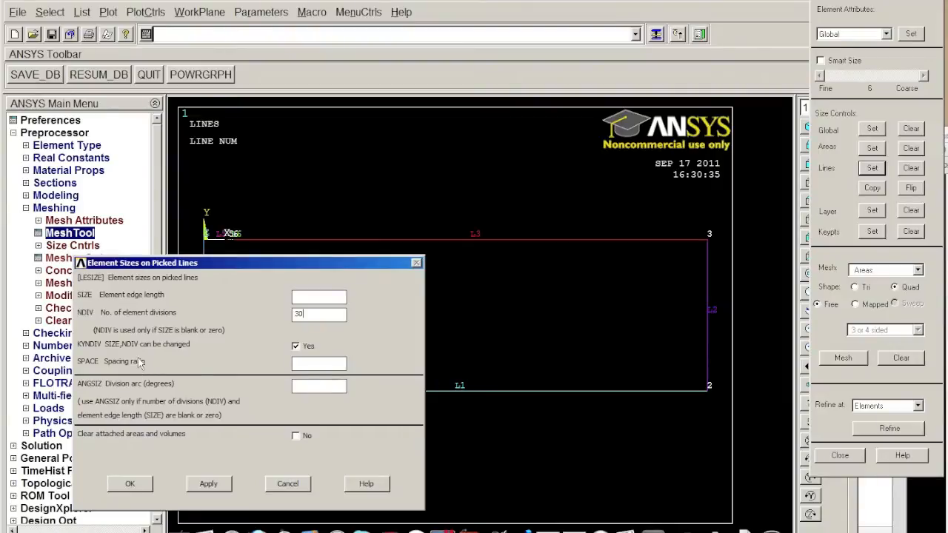
mouse_move(261, 251)
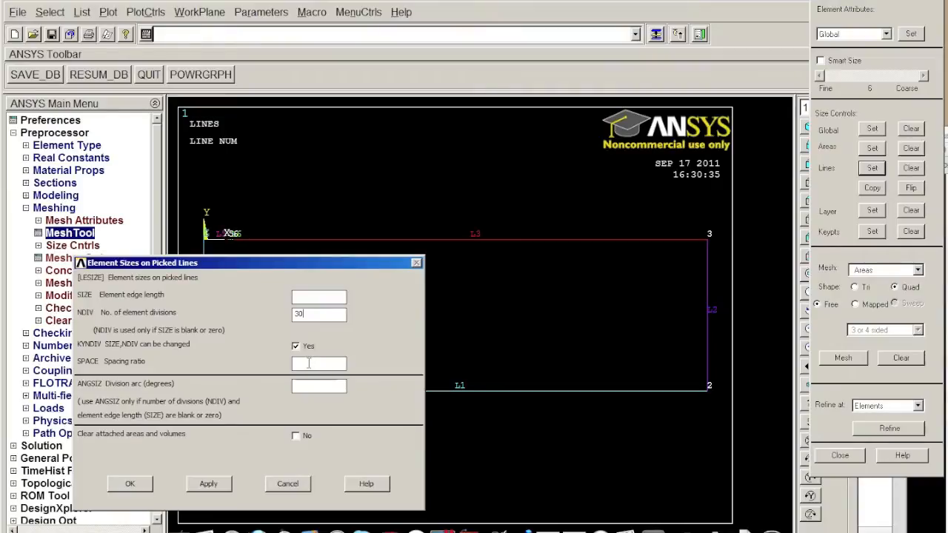
type("1")
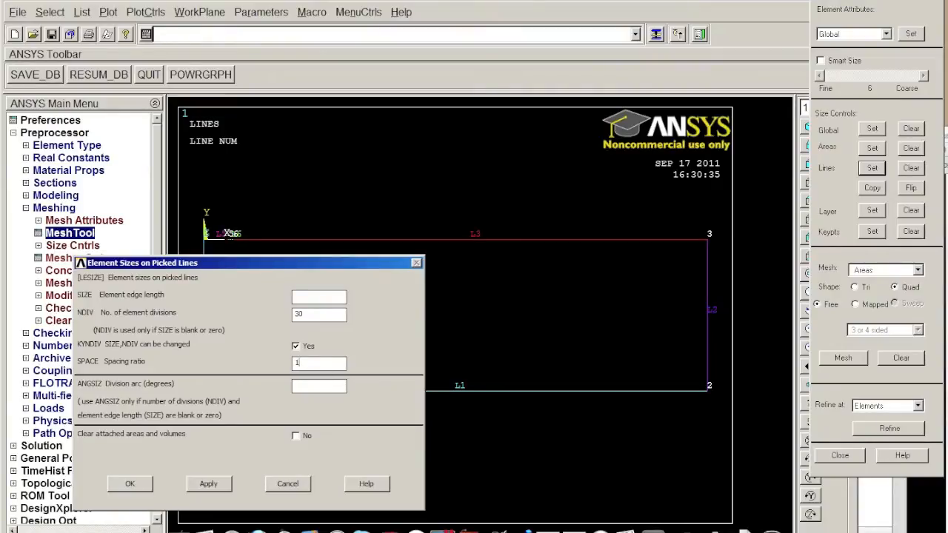
type("0")
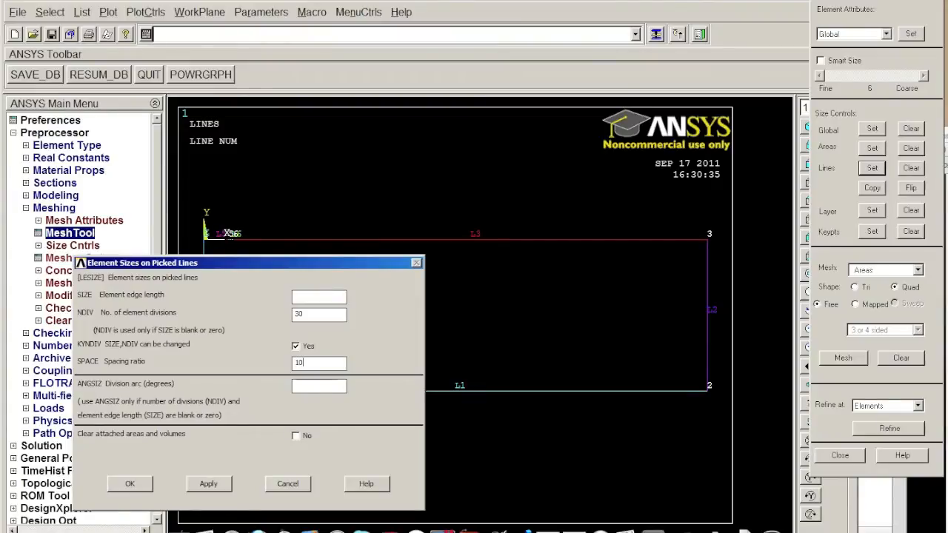
mouse_move(109, 465)
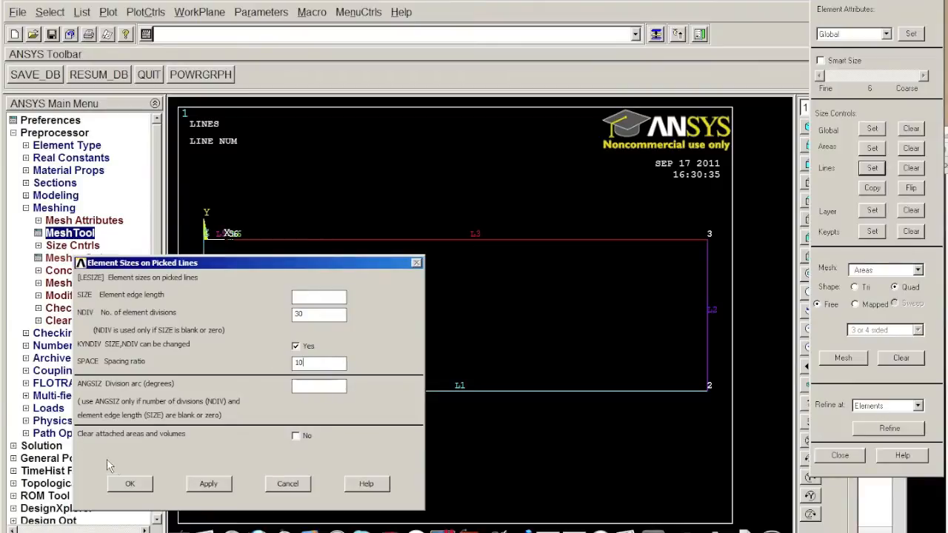
left_click(129, 483)
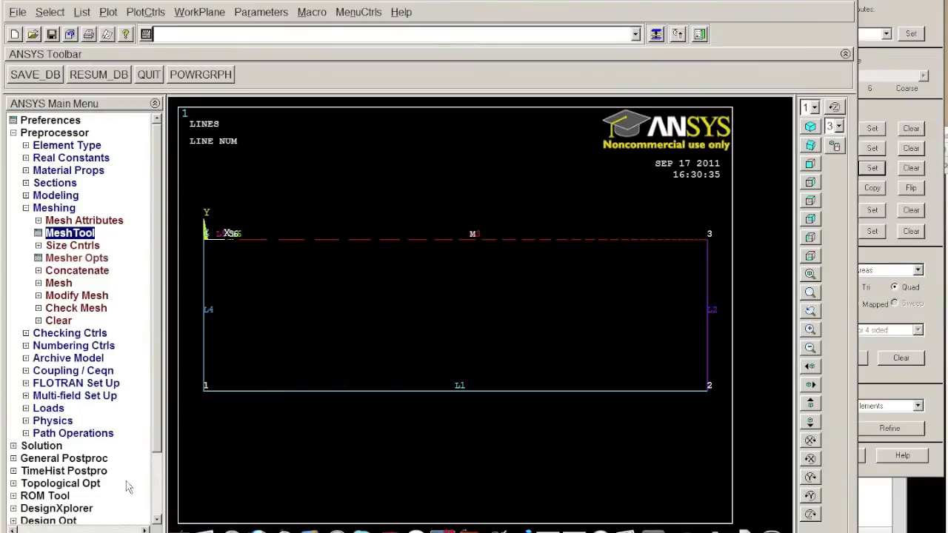
mouse_move(675, 292)
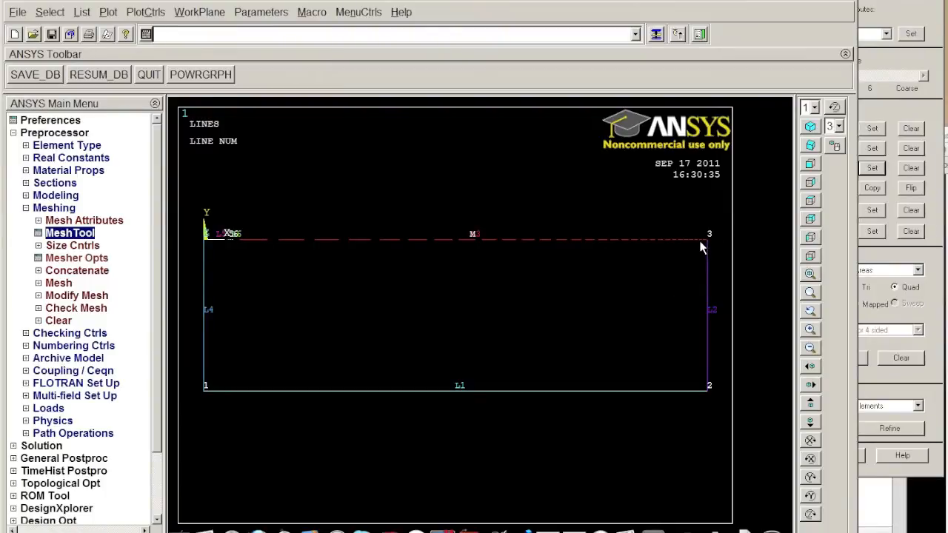
mouse_move(937, 271)
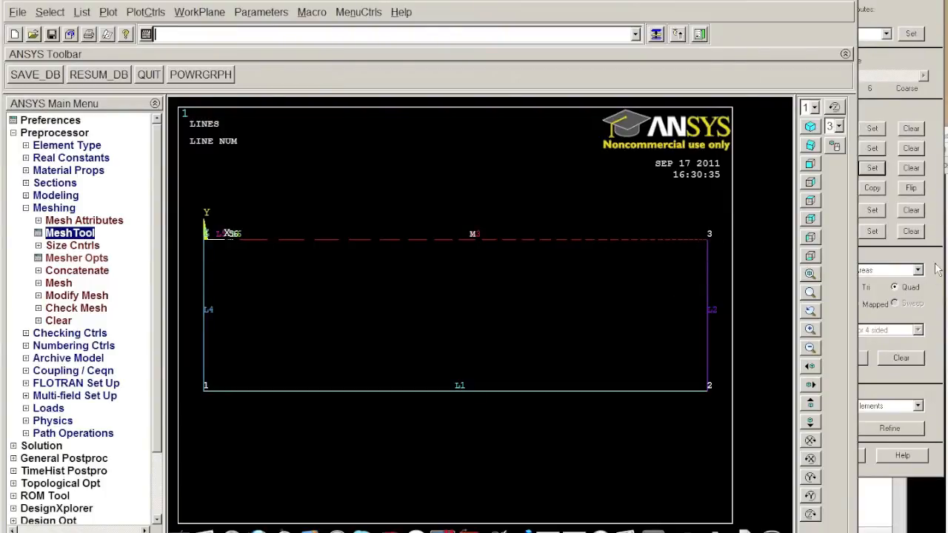
Flip L3's spacing bias and give left line L4 15 divisions, ratio 5
left_click(910, 187)
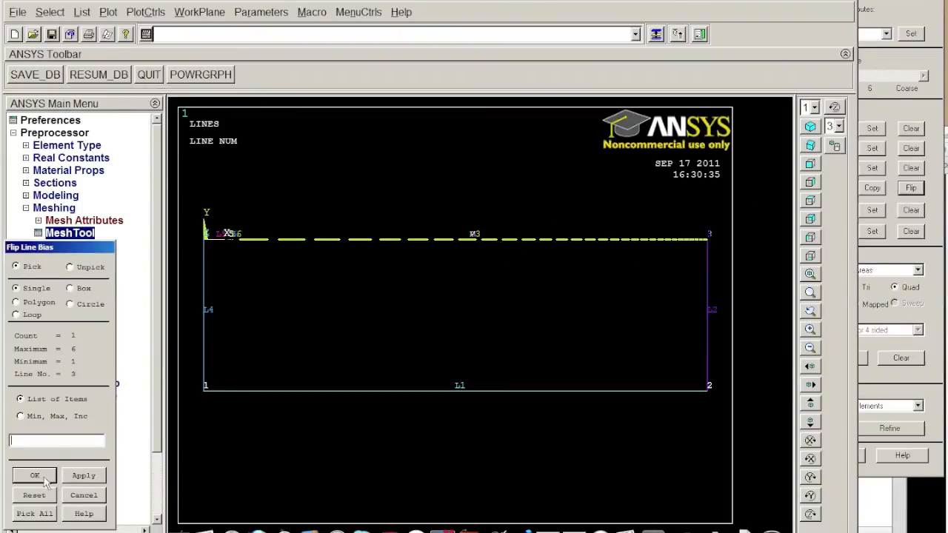
left_click(34, 475)
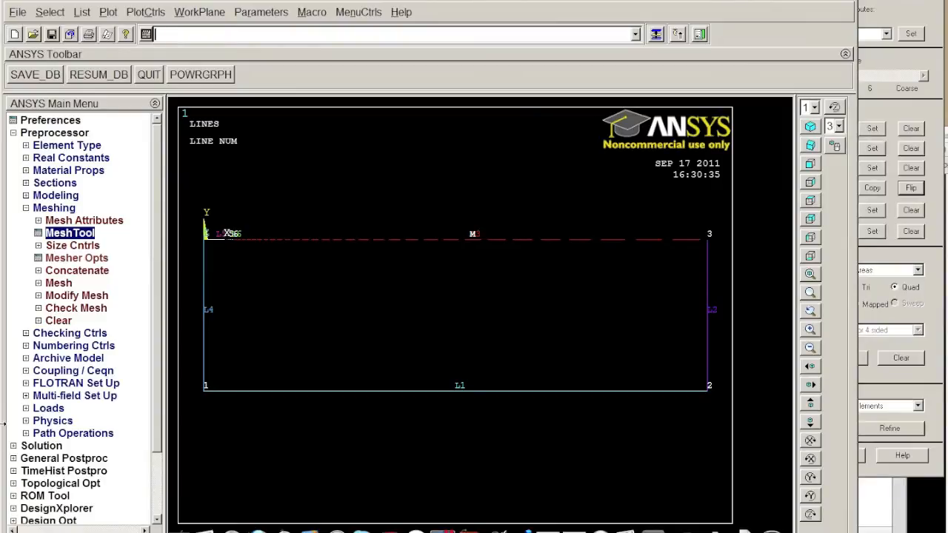
mouse_move(644, 300)
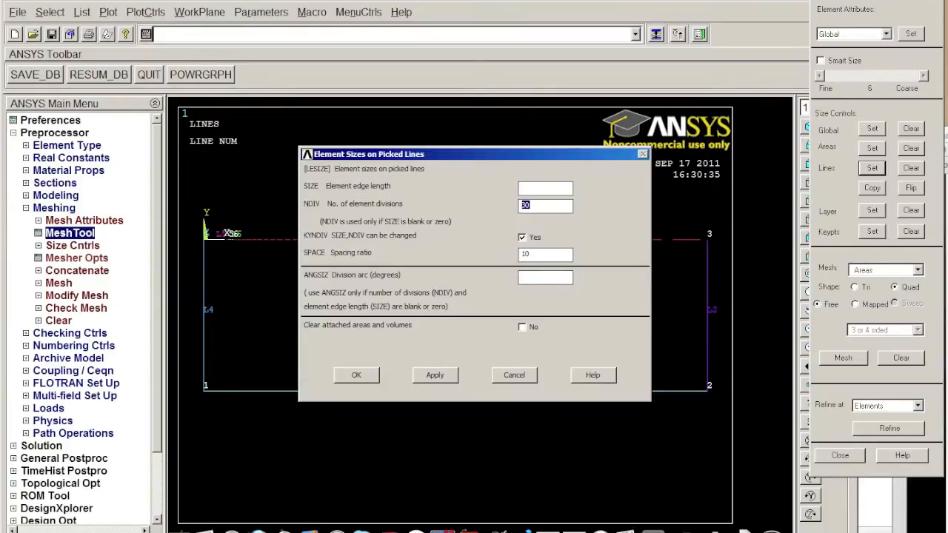
type("15")
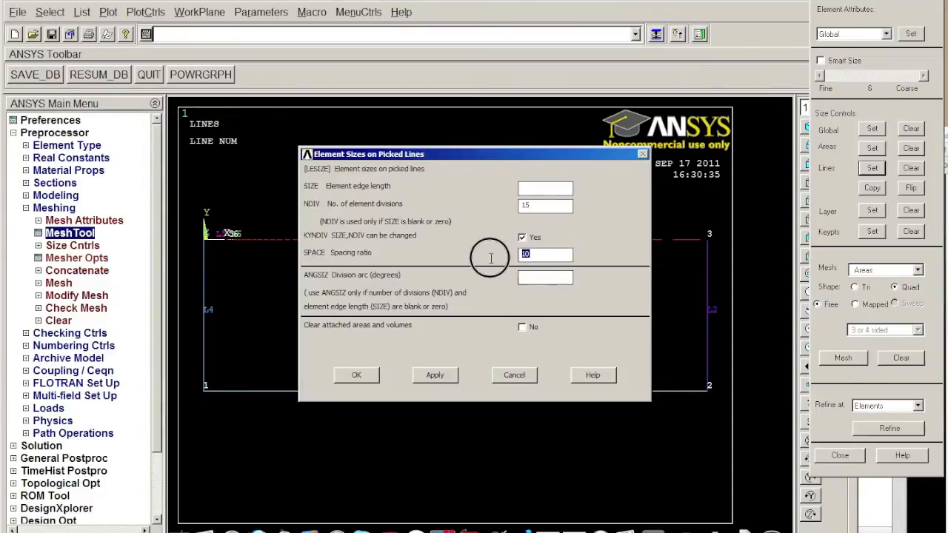
type("5")
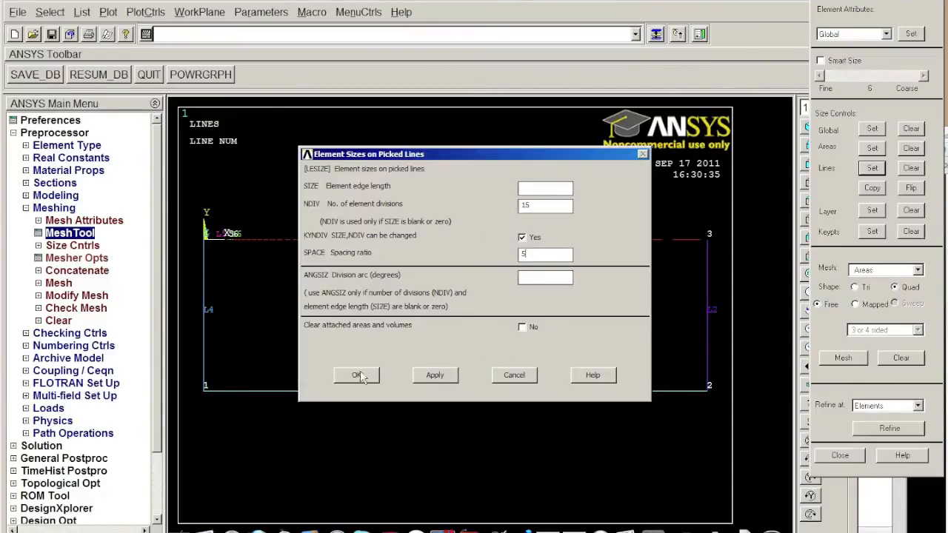
left_click(355, 375)
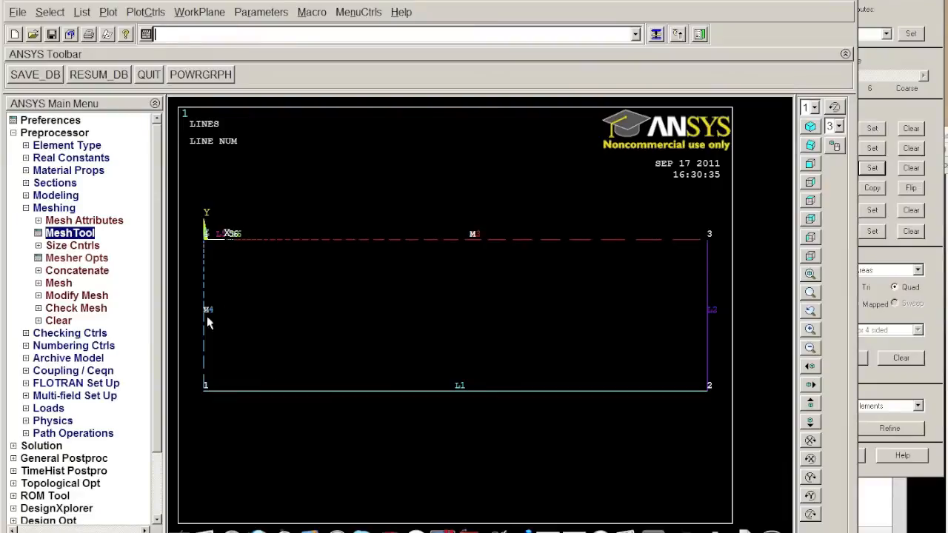
mouse_move(214, 366)
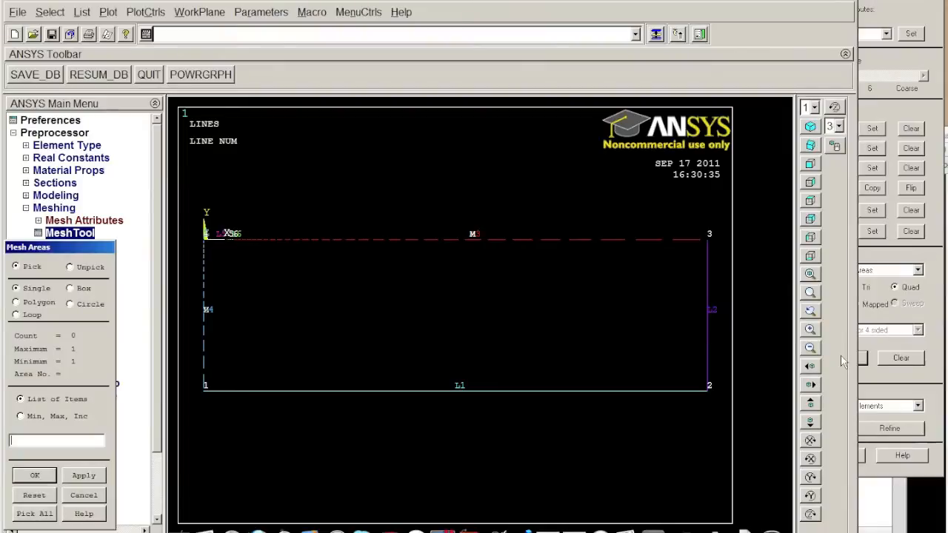
Free-mesh the soil area with quadrilateral elements
left_click(405, 326)
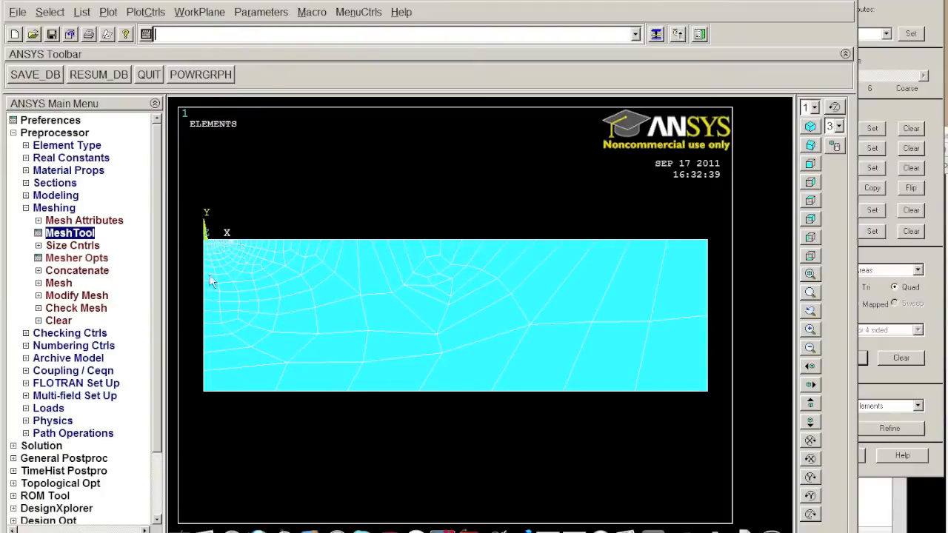
mouse_move(770, 384)
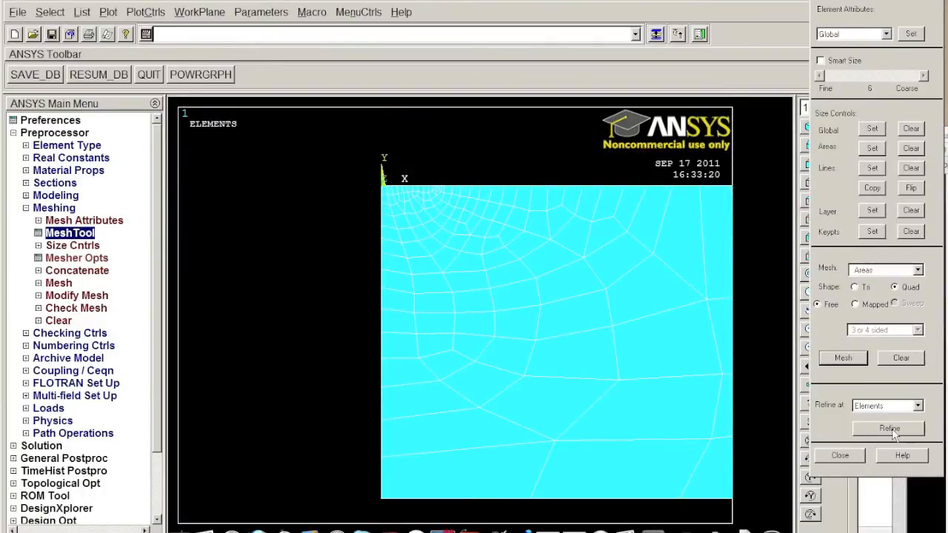
Refine the box-picked top-left corner elements at level 1 (Minimal)
left_click(889, 429)
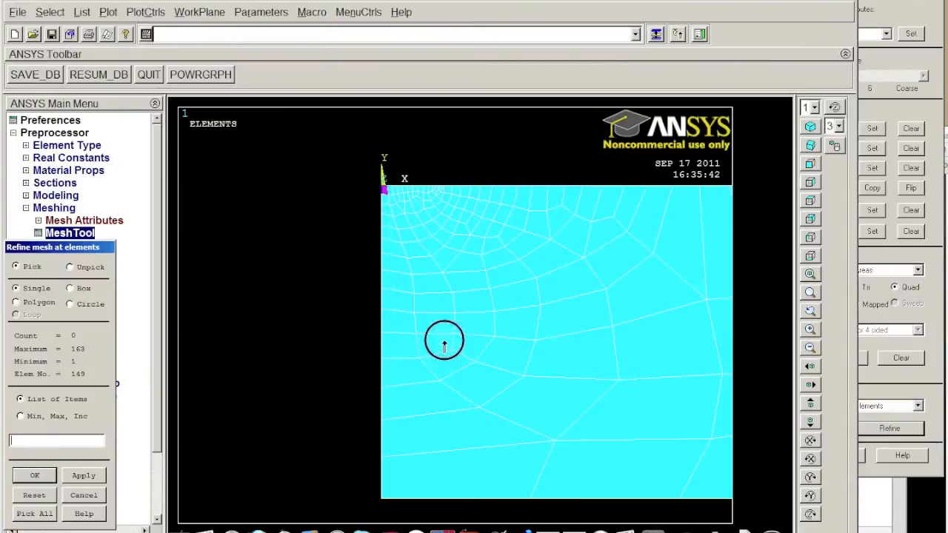
left_click(444, 340)
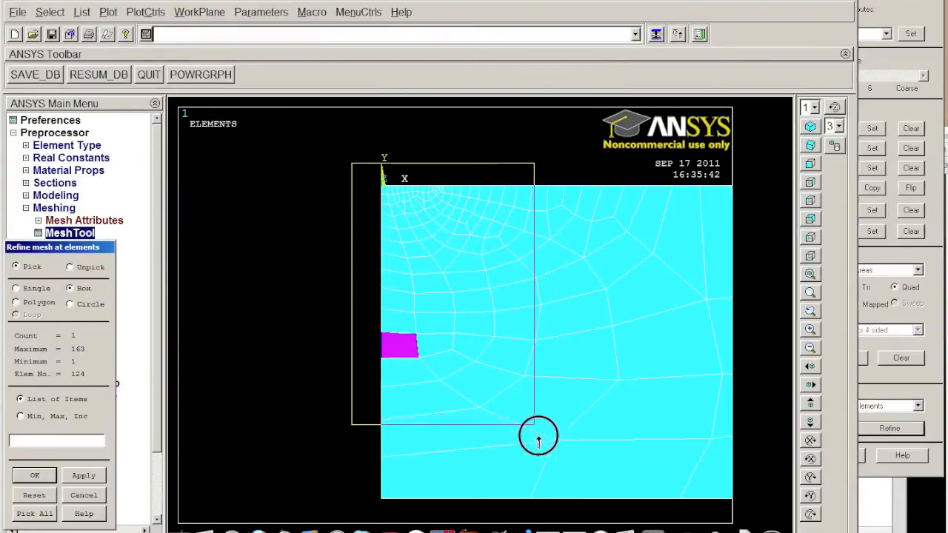
mouse_move(573, 495)
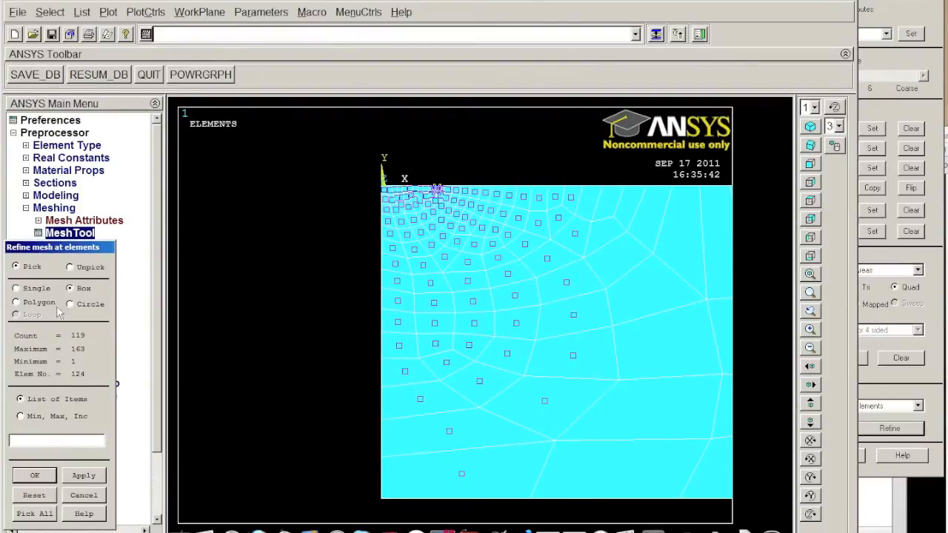
left_click(34, 475)
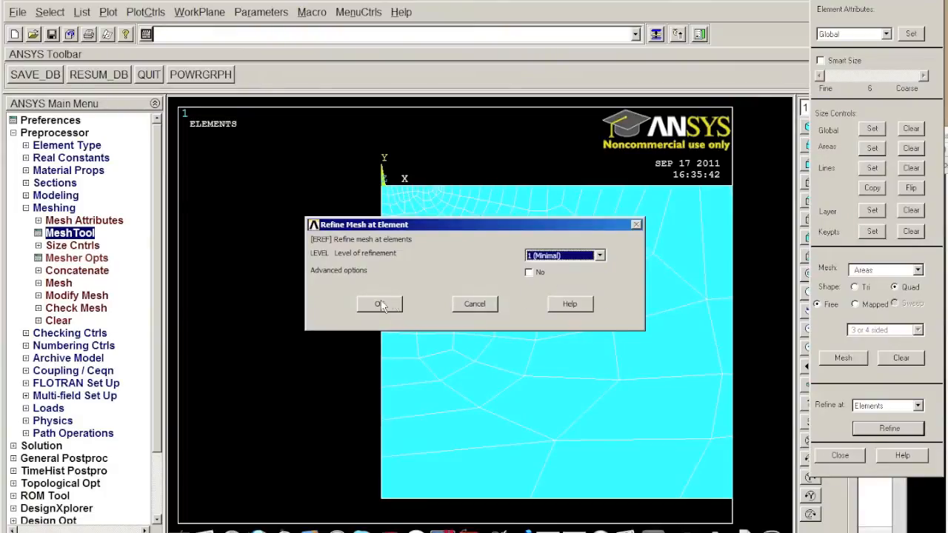
left_click(378, 304)
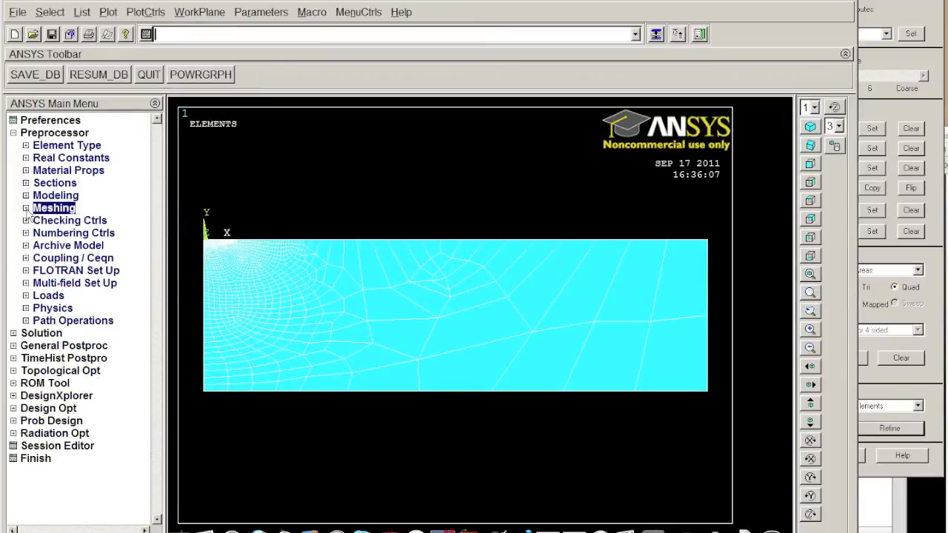
mouse_move(47, 282)
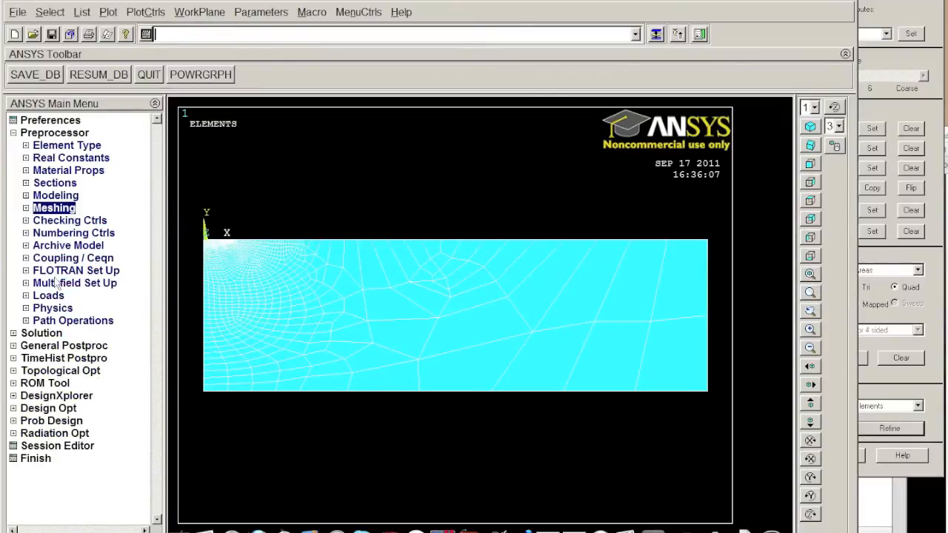
Fix left line L4 and bottom line L1 with zero displacement in all DOF
left_click(15, 133)
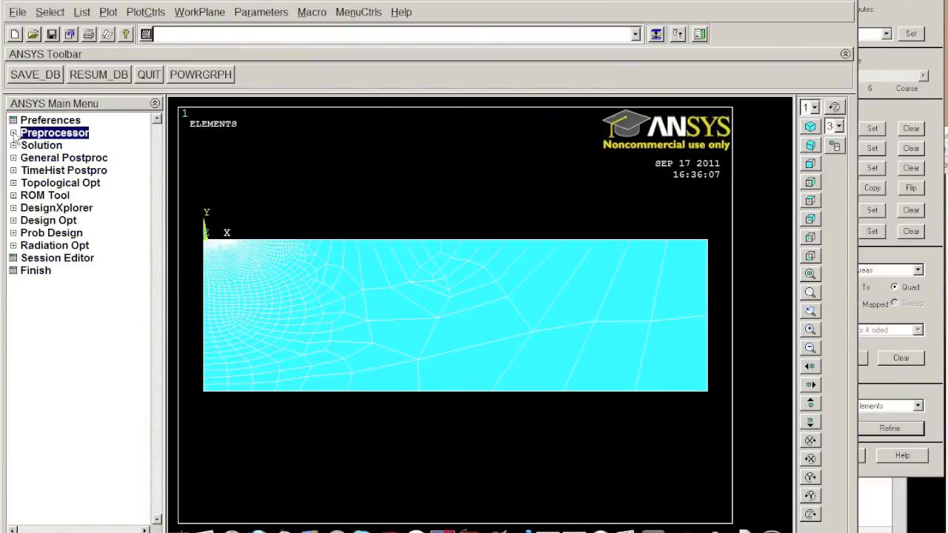
left_click(41, 146)
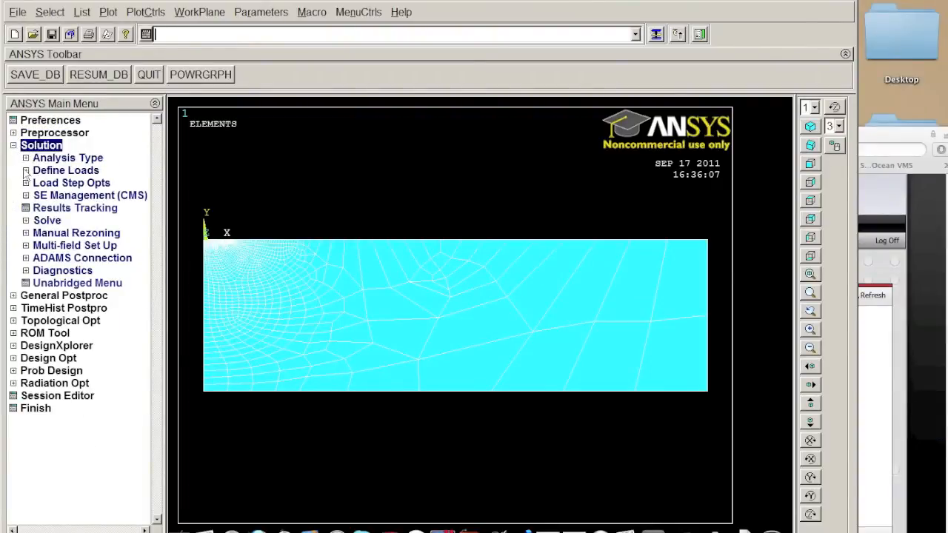
left_click(66, 170)
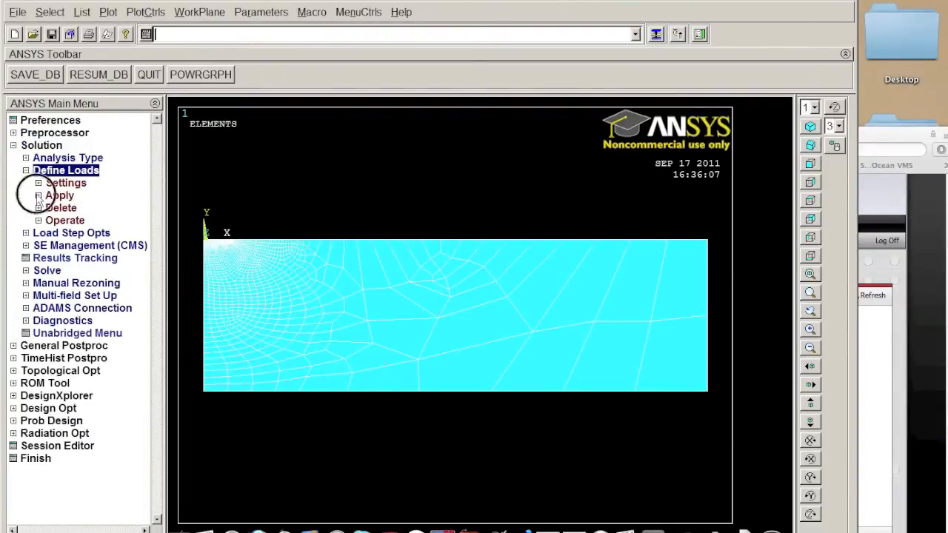
left_click(60, 194)
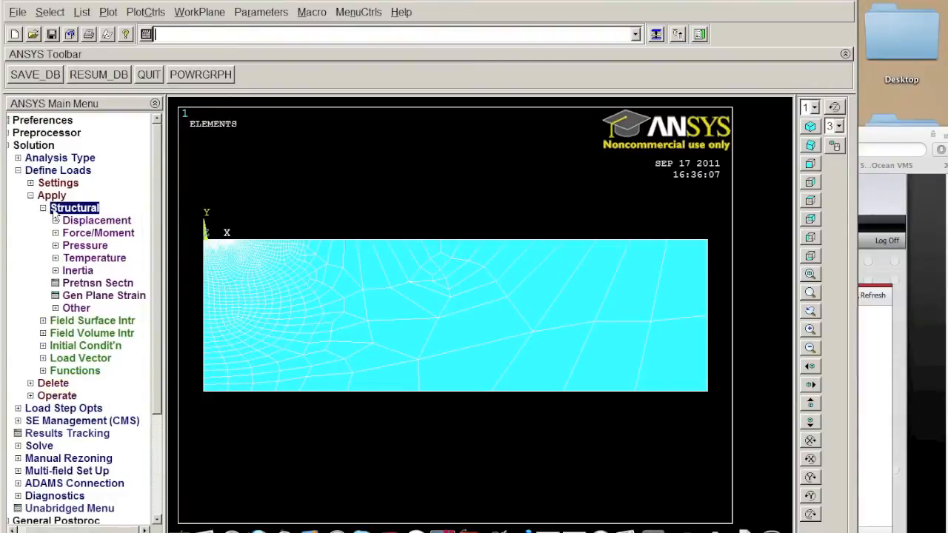
left_click(97, 220)
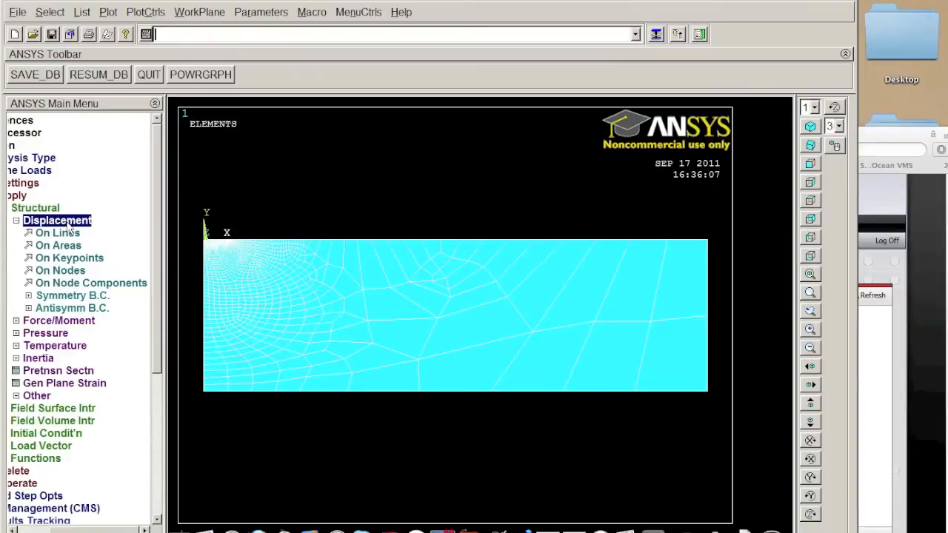
mouse_move(57, 233)
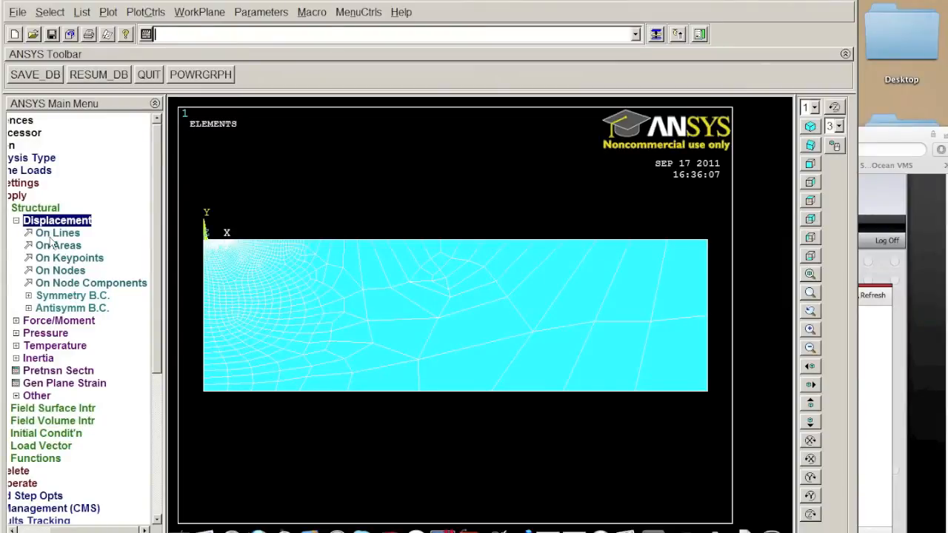
left_click(57, 232)
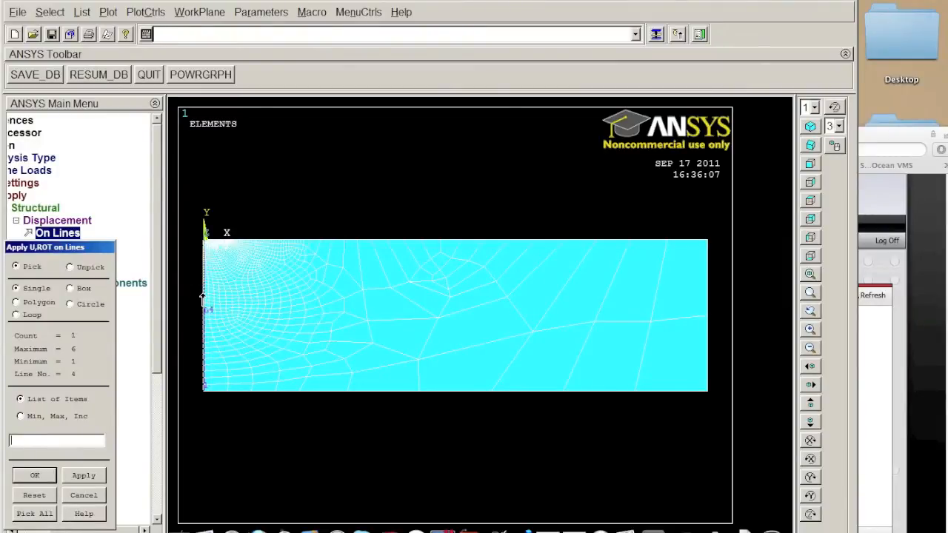
left_click(459, 389)
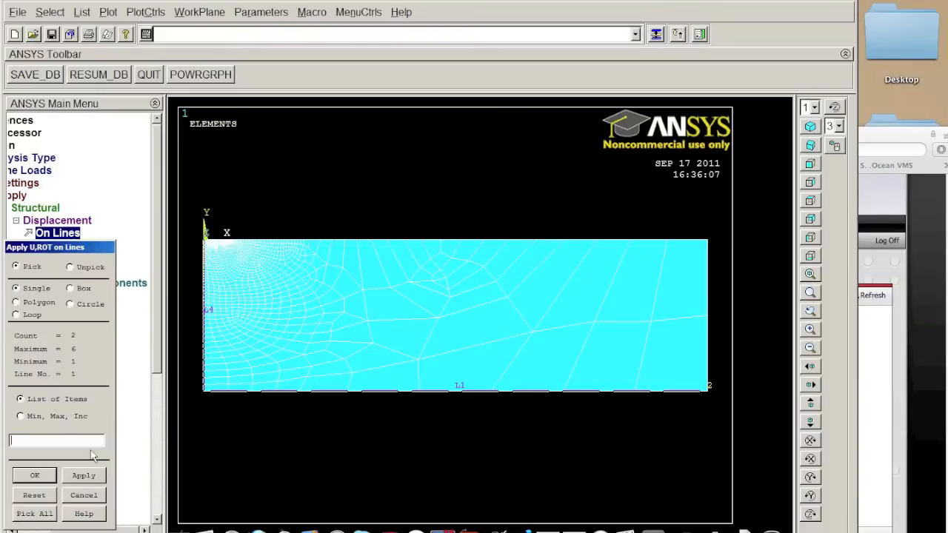
left_click(34, 474)
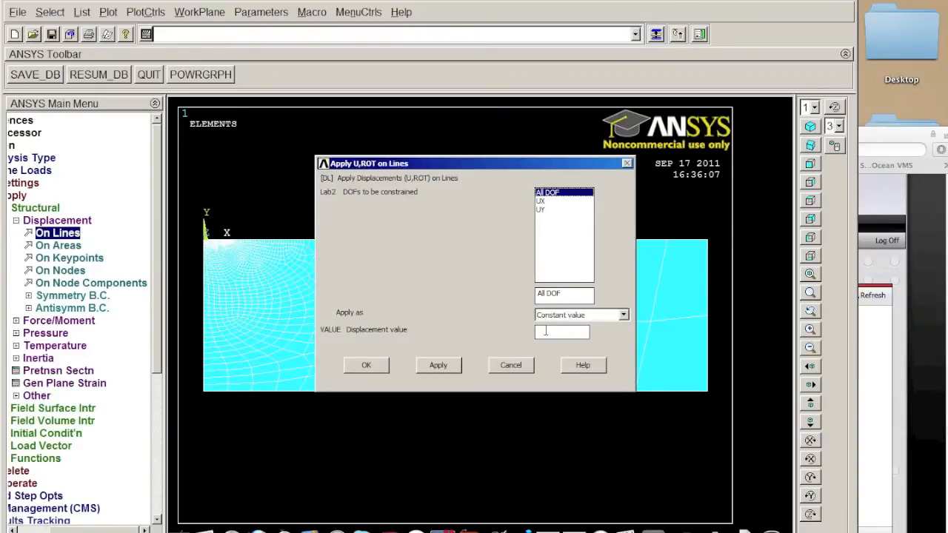
type("0")
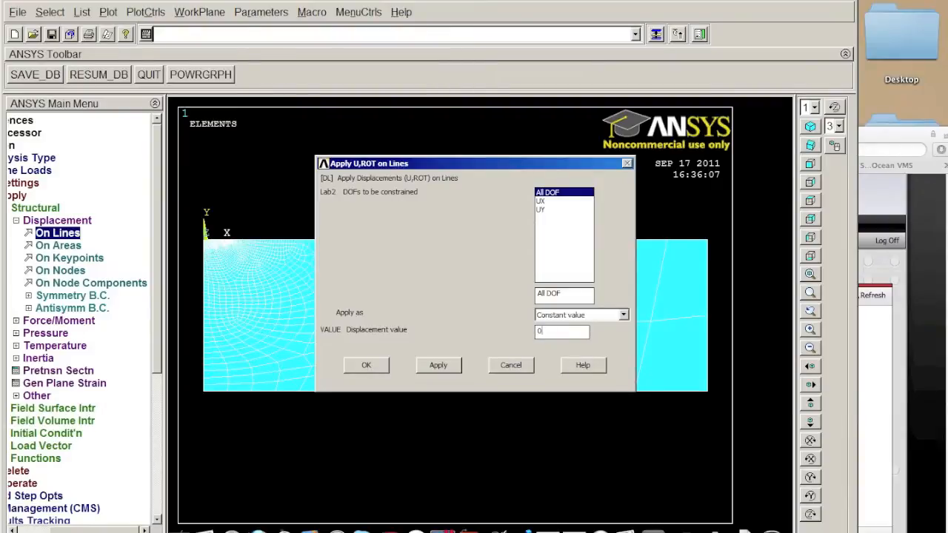
left_click(365, 365)
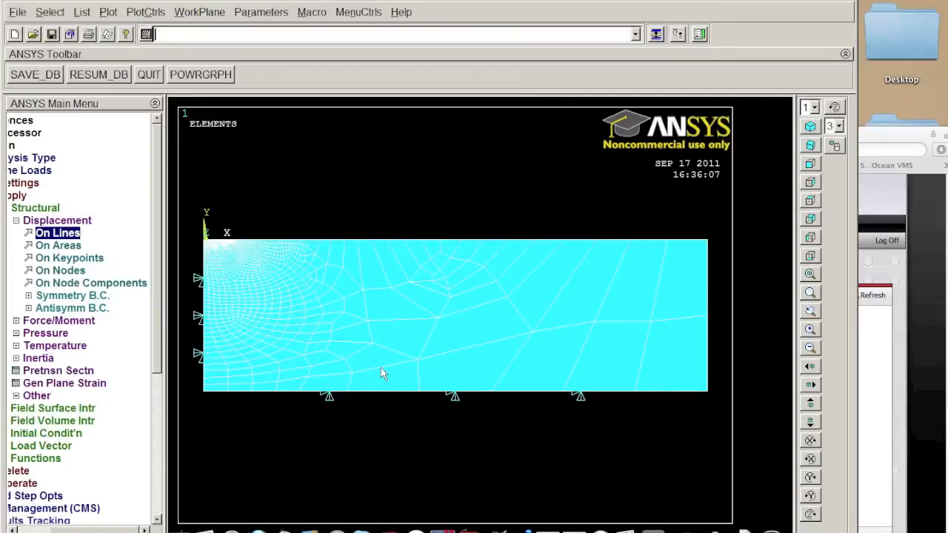
left_click(57, 233)
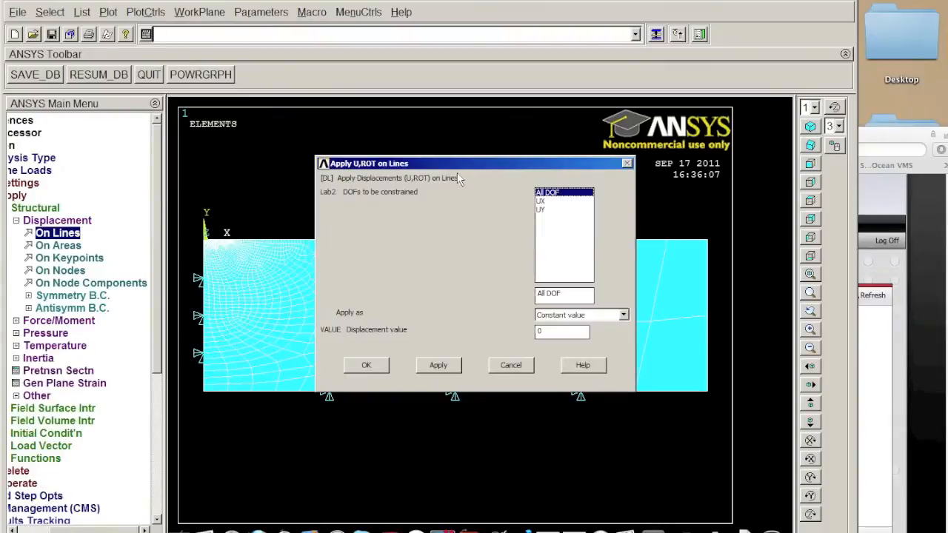
Constrain right edge L2 with UX = 0 and replot the model as lines
left_click_drag(459, 163, 291, 190)
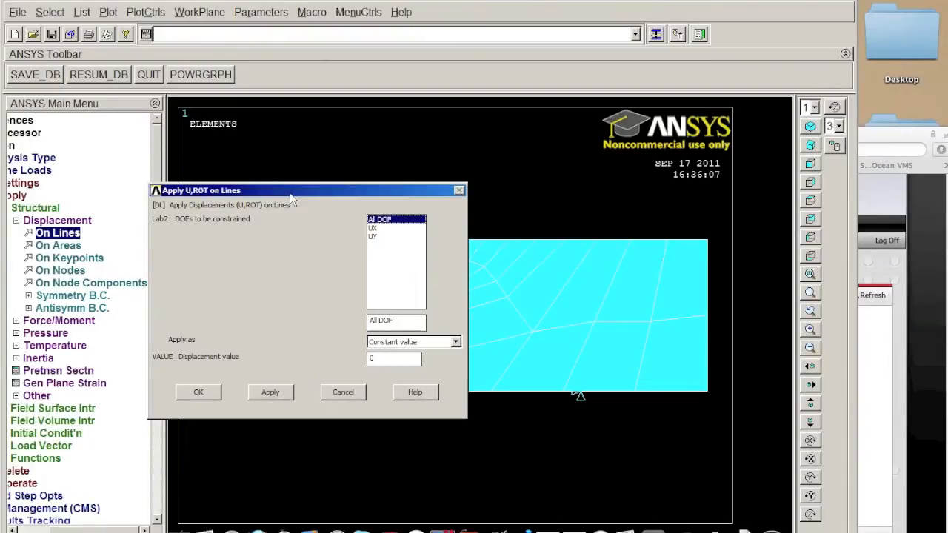
mouse_move(293, 190)
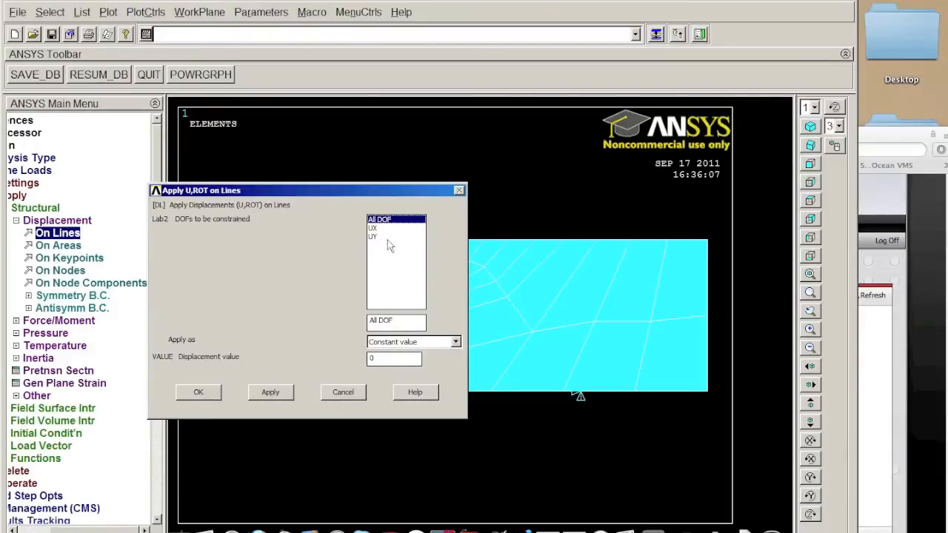
left_click(375, 228)
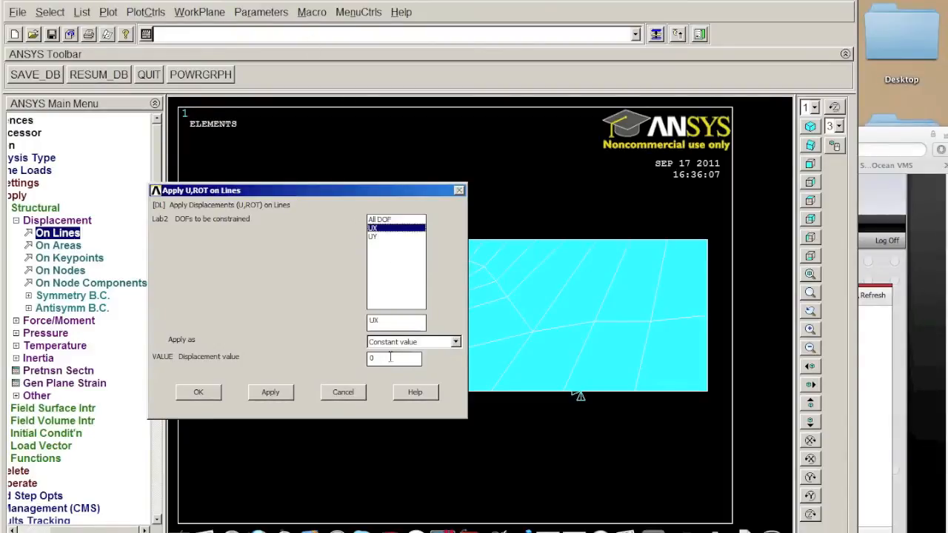
left_click(198, 392)
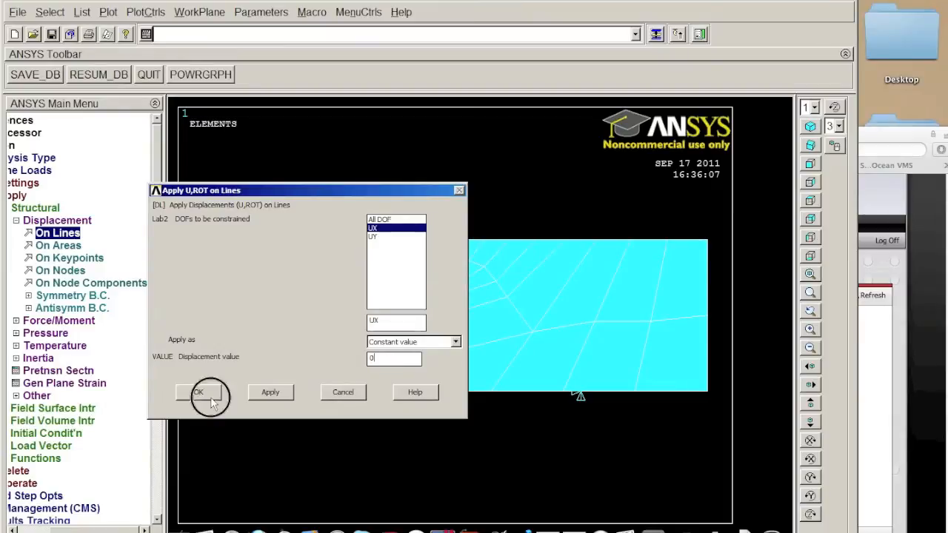
left_click(198, 392)
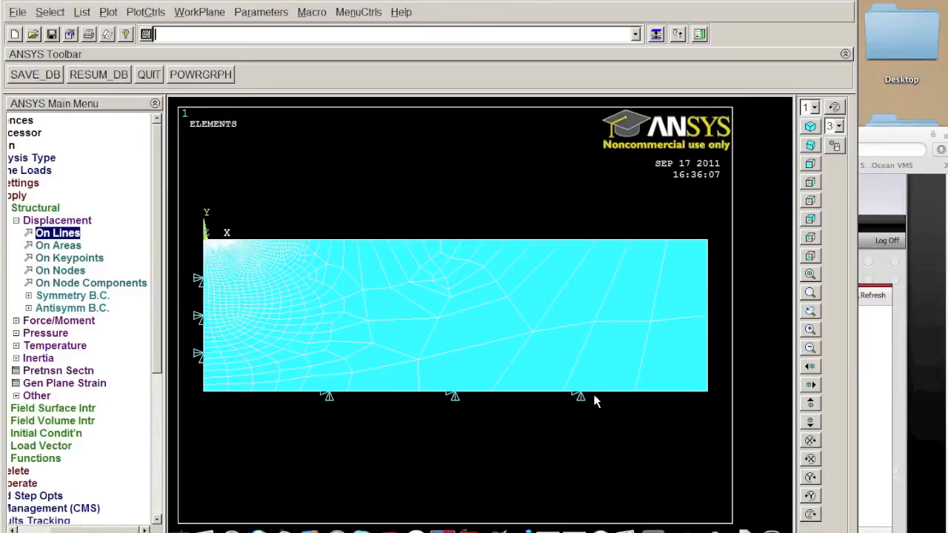
left_click(108, 12)
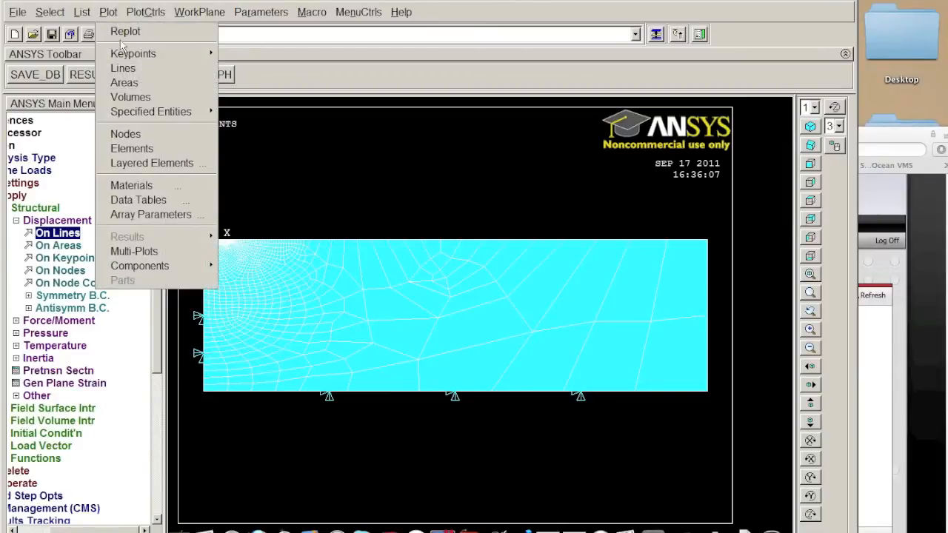
left_click(122, 67)
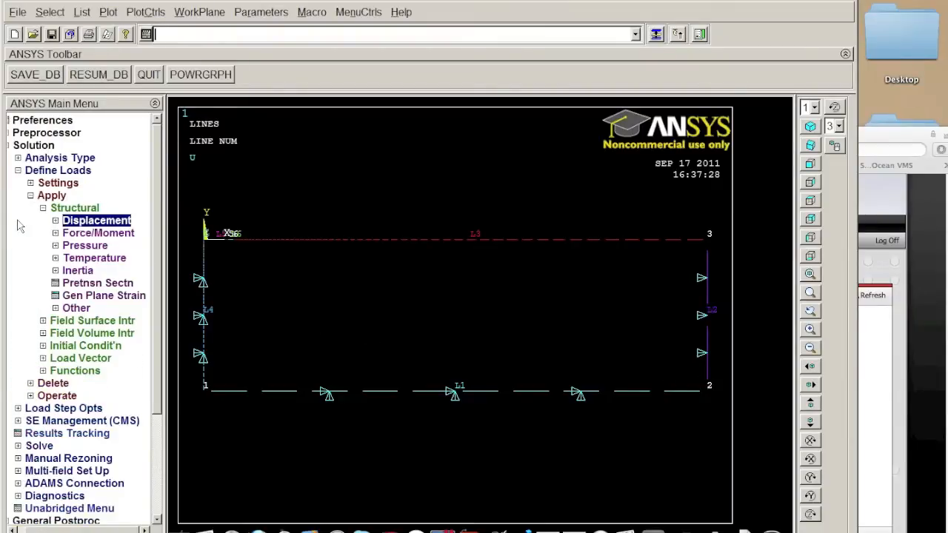
Apply a constant 5e4 pressure to top line L6
left_click(84, 245)
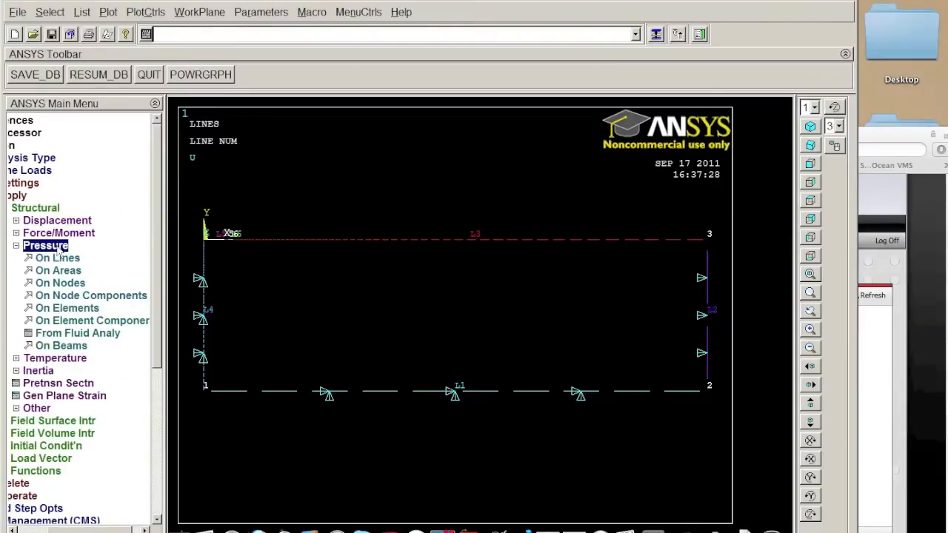
left_click(58, 257)
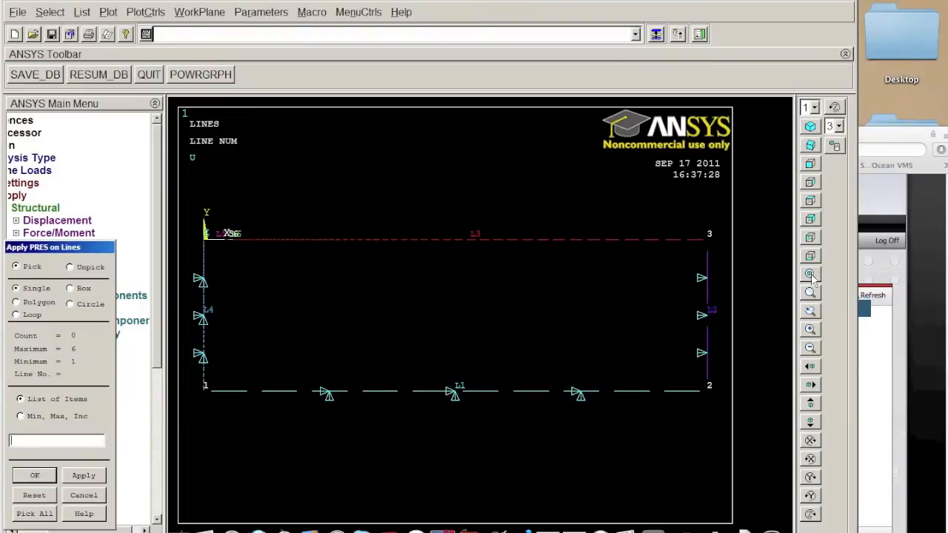
left_click(231, 237)
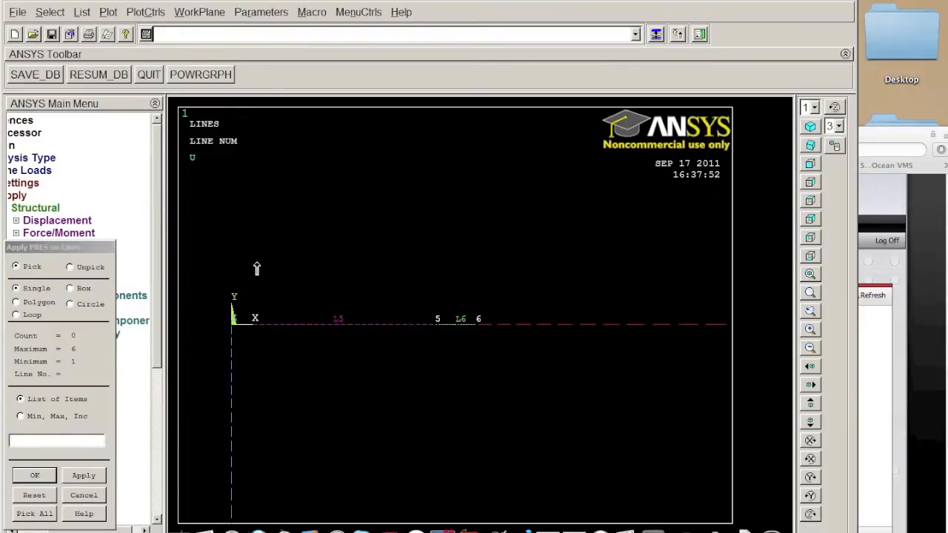
left_click(459, 325)
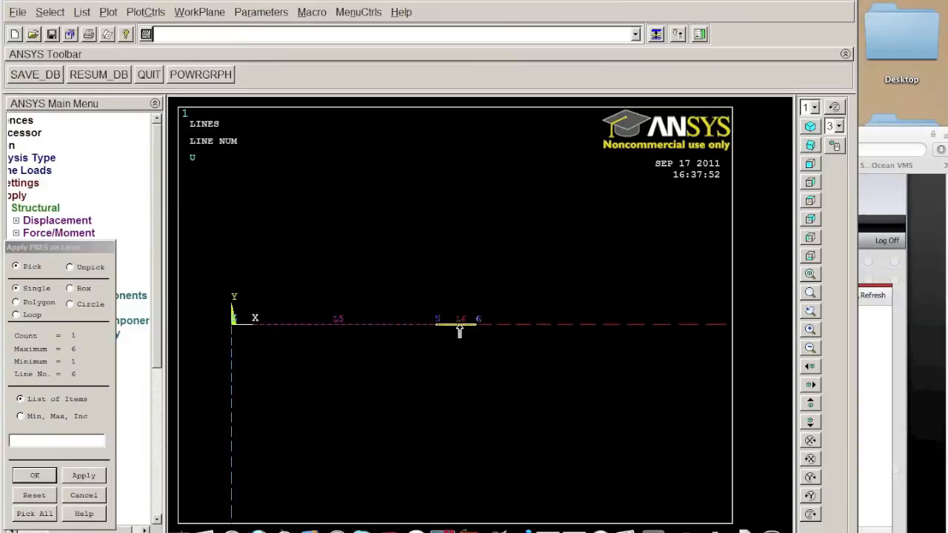
left_click(34, 475)
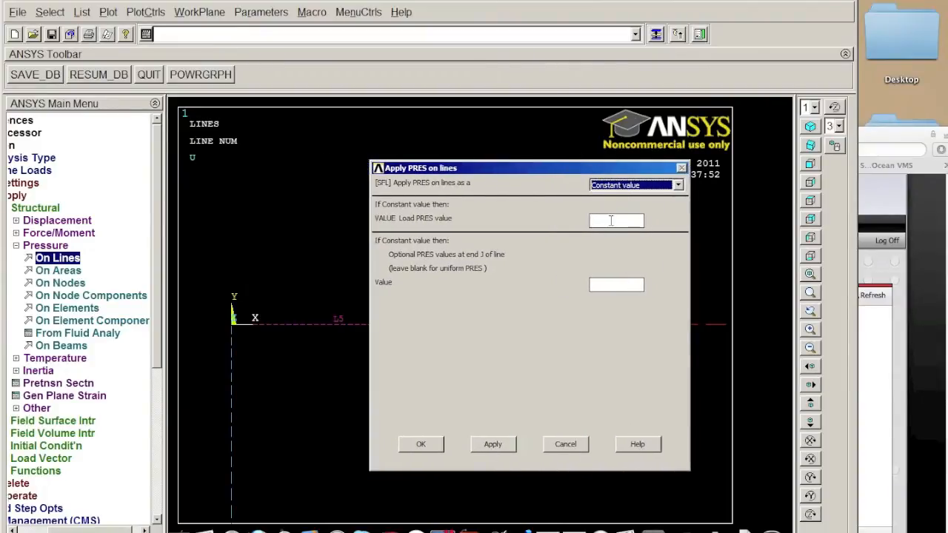
left_click(617, 220)
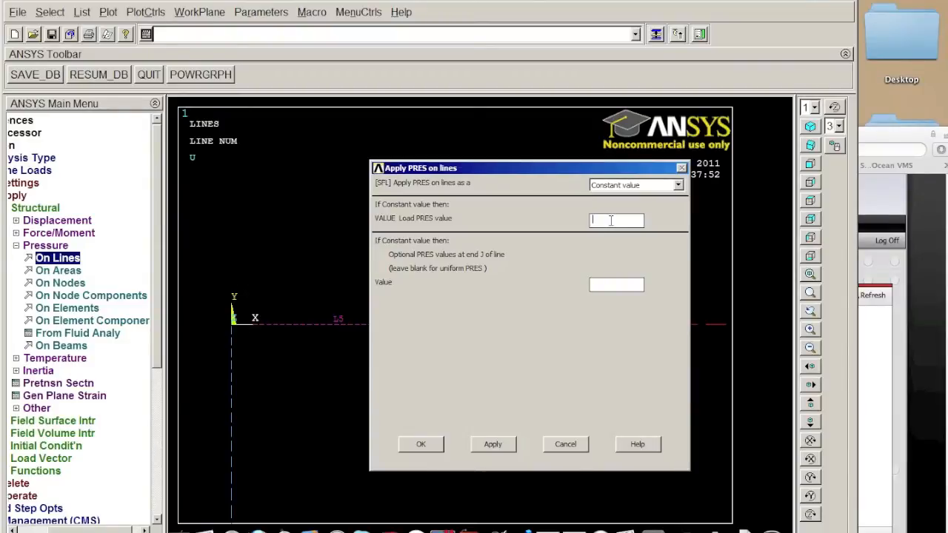
type("5e4")
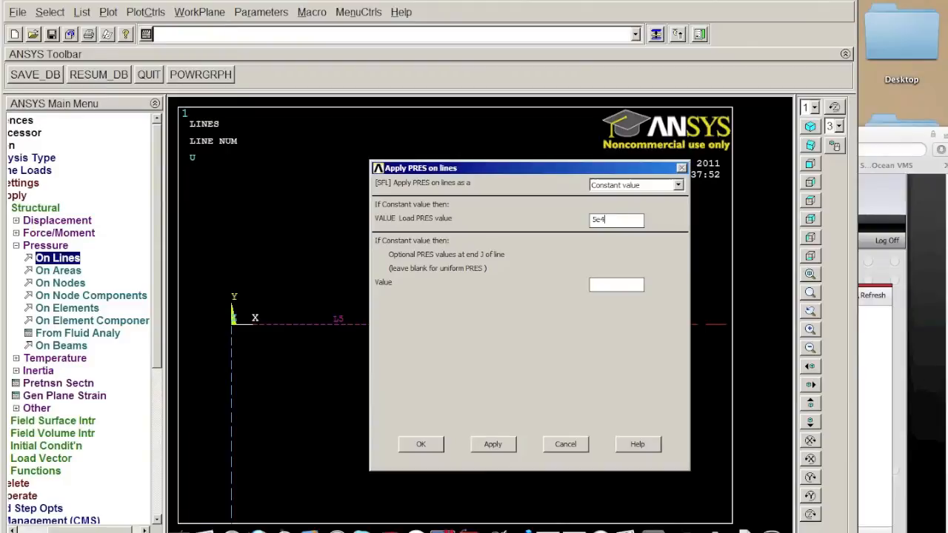
left_click(616, 285)
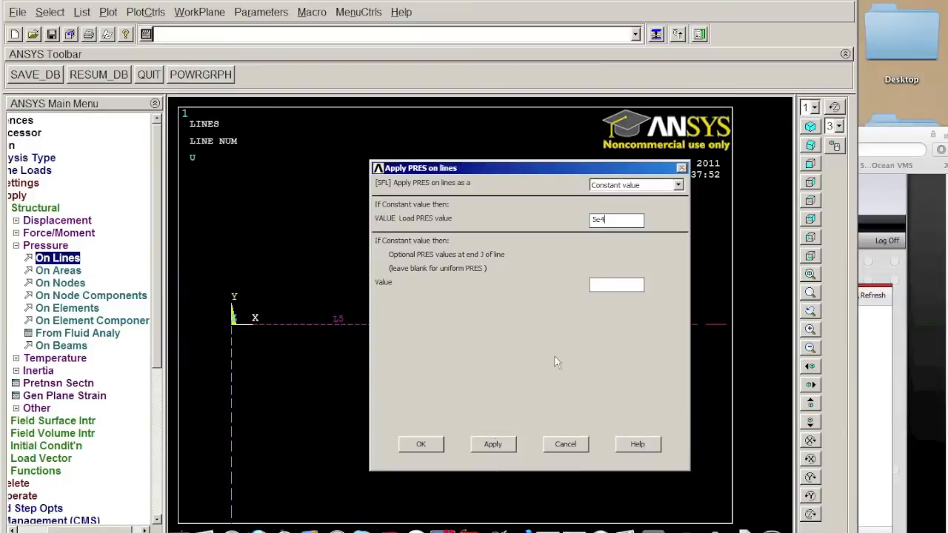
mouse_move(635, 216)
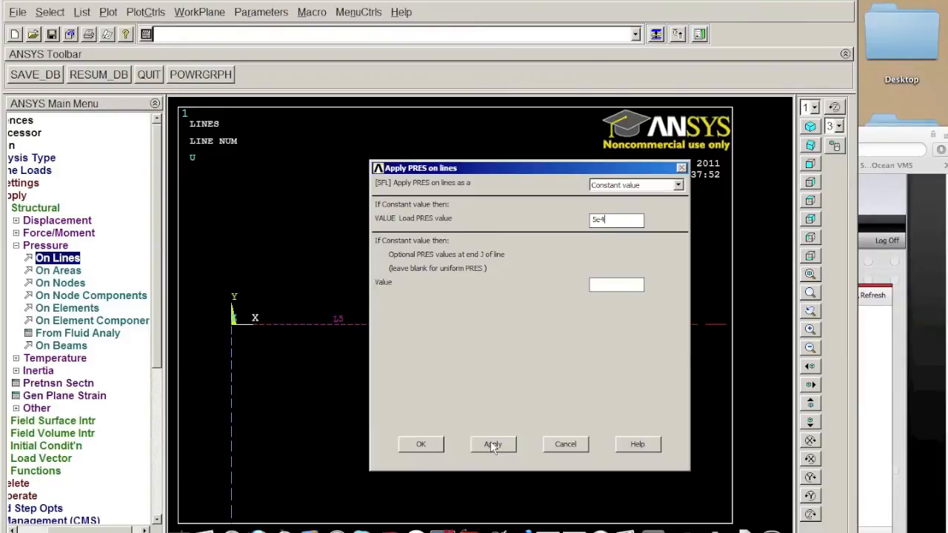
left_click(493, 444)
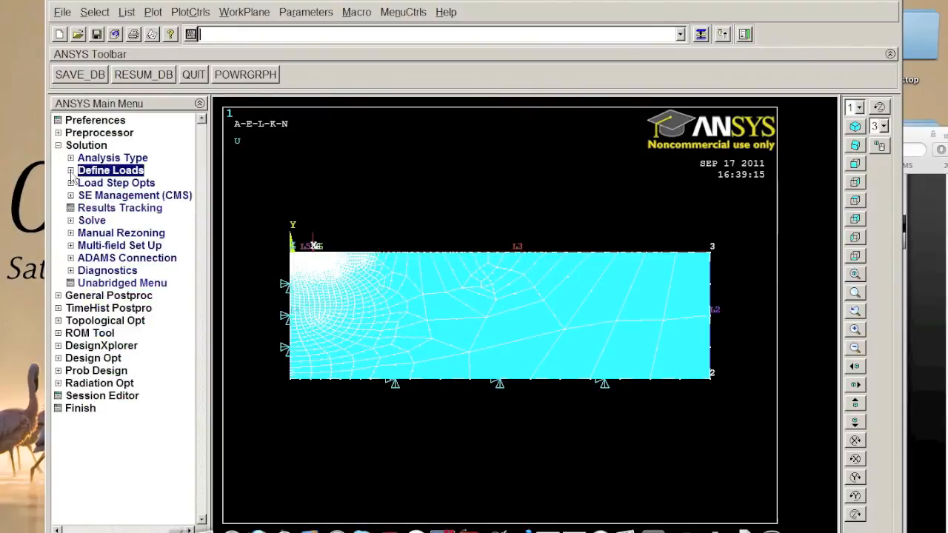
Run Solve > Current LS for the soil model and dismiss the solution-done note
left_click(91, 220)
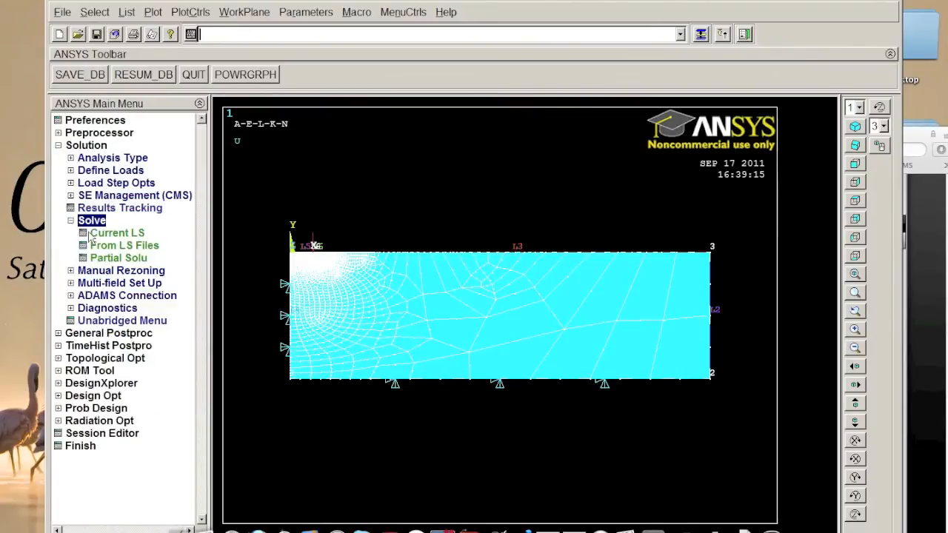
left_click(116, 232)
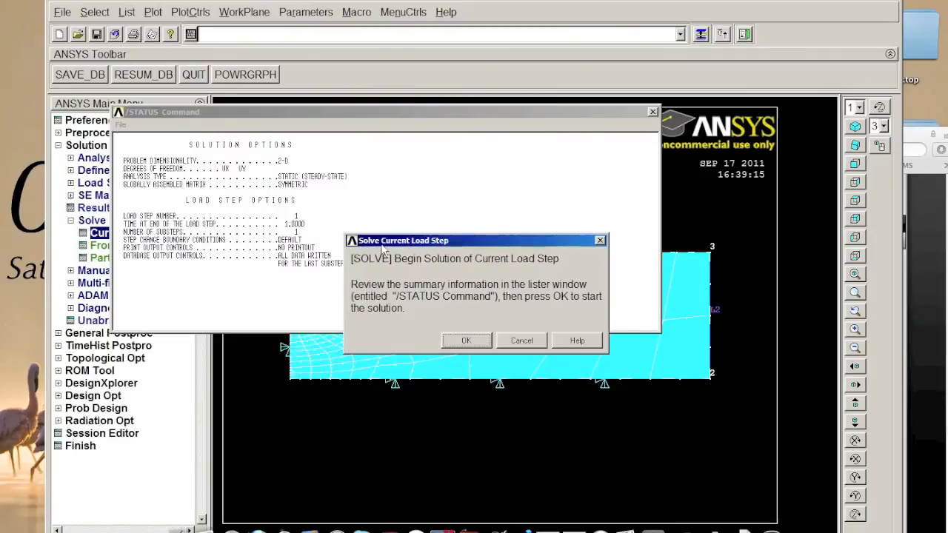
left_click_drag(402, 240, 258, 347)
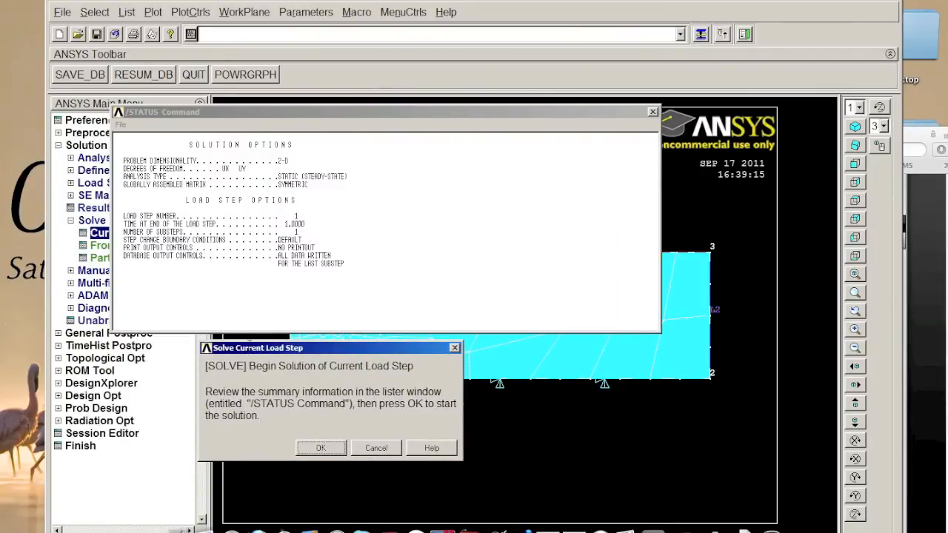
left_click(321, 448)
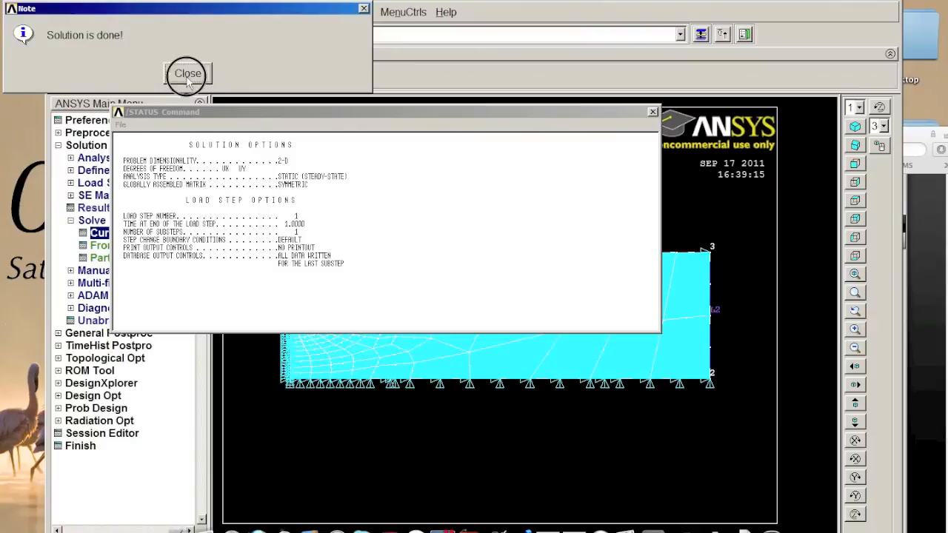
left_click(189, 73)
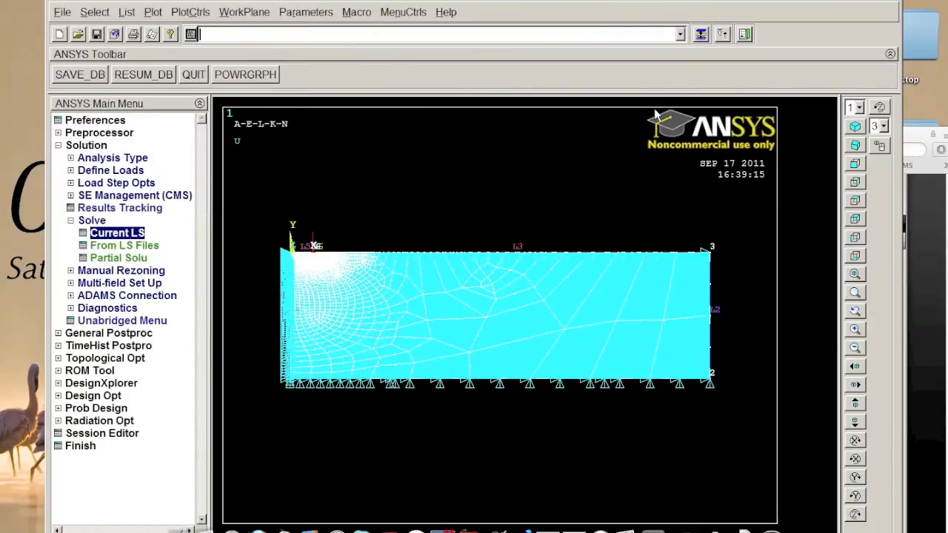
mouse_move(531, 197)
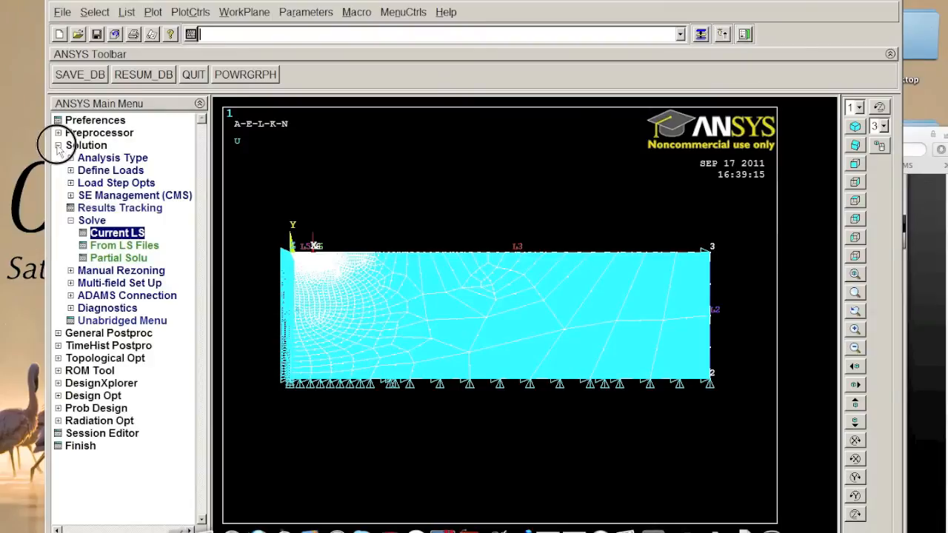
Read the first result set in General Postproc
left_click(109, 157)
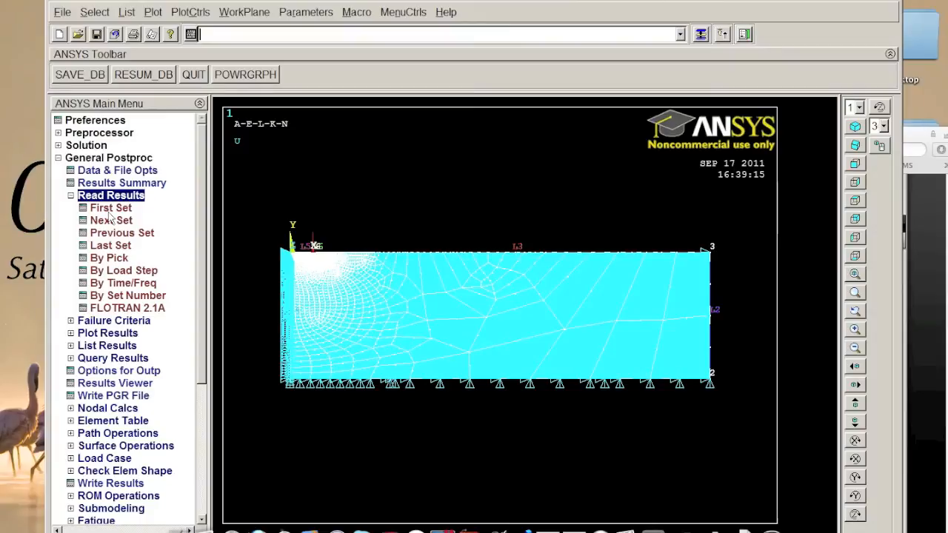
left_click(110, 208)
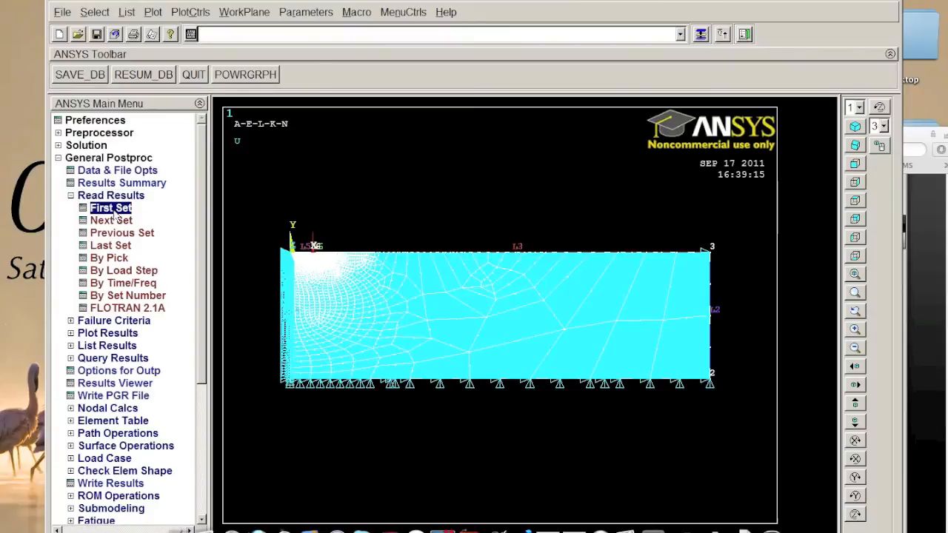
left_click(110, 195)
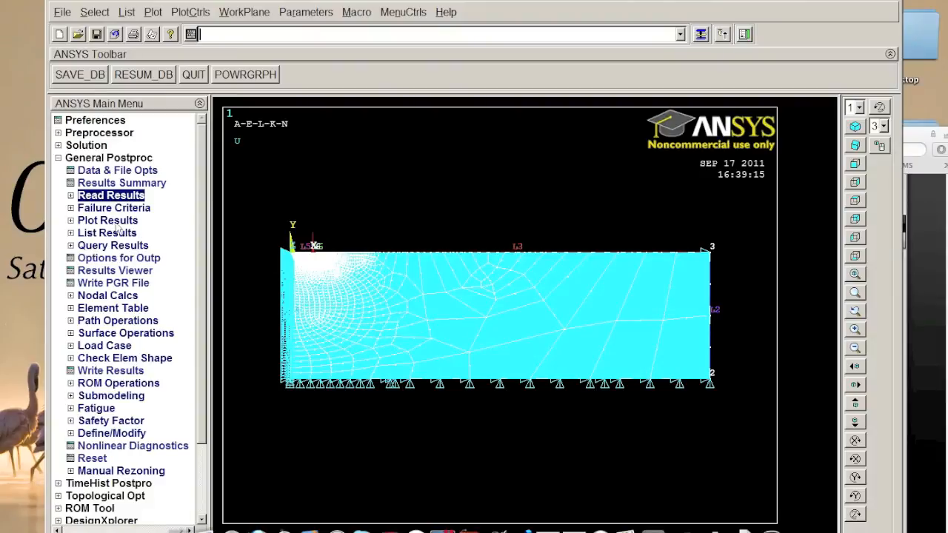
Plot the deformed shape with the undeformed edge outline
left_click(107, 220)
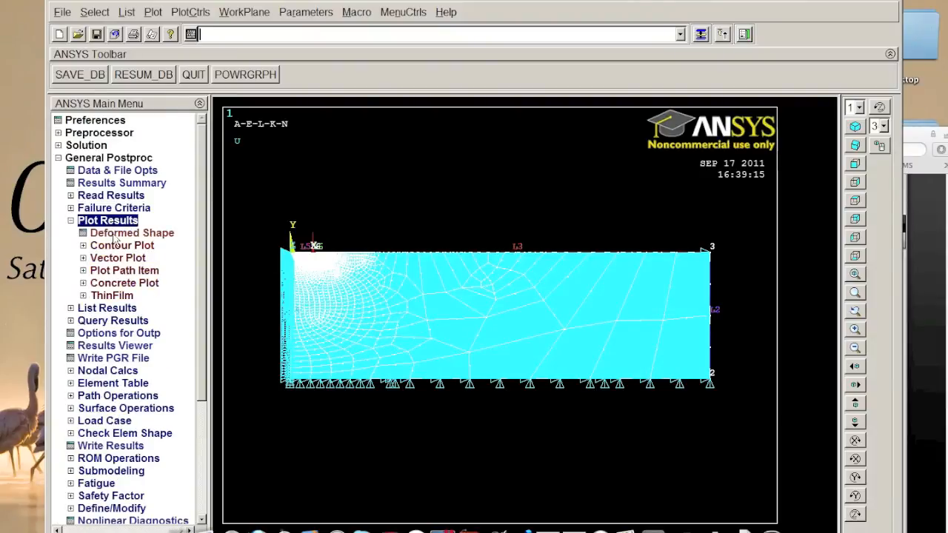
left_click(131, 232)
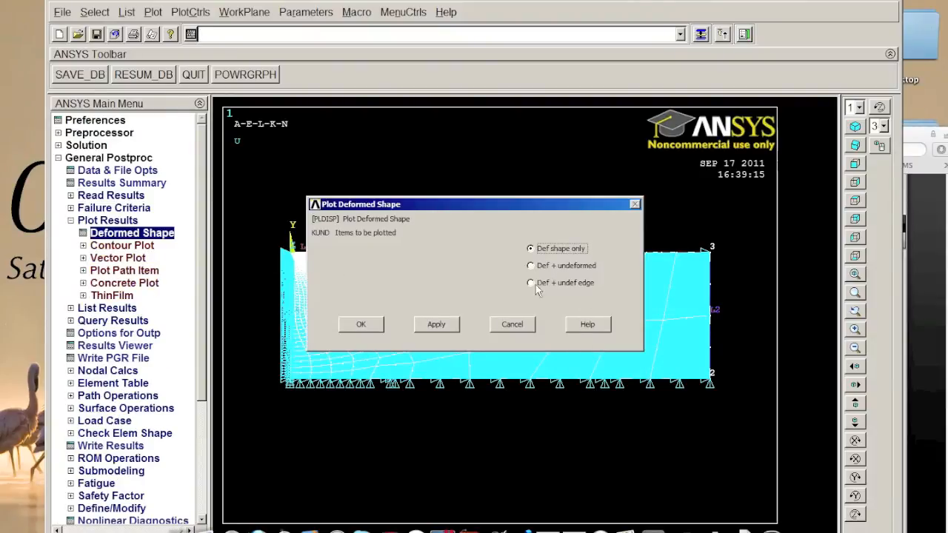
left_click(530, 283)
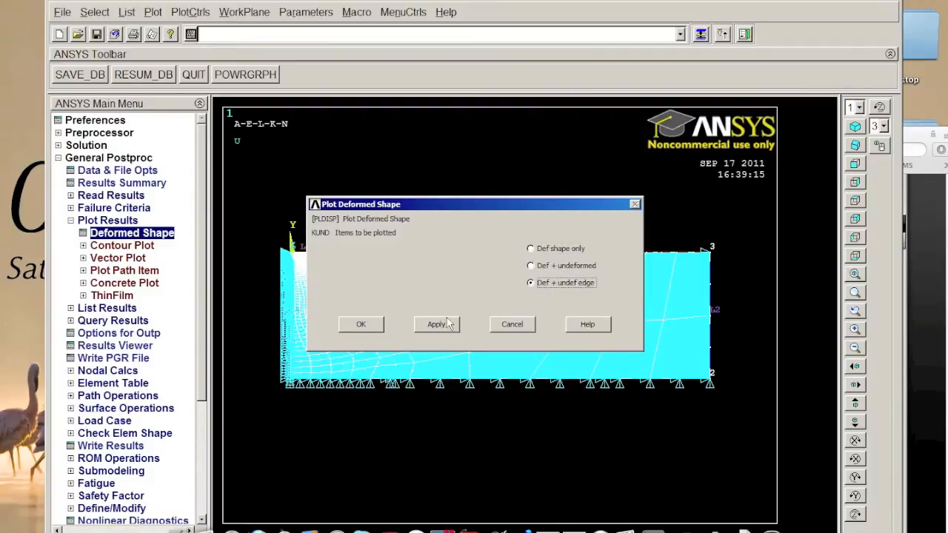
left_click(435, 325)
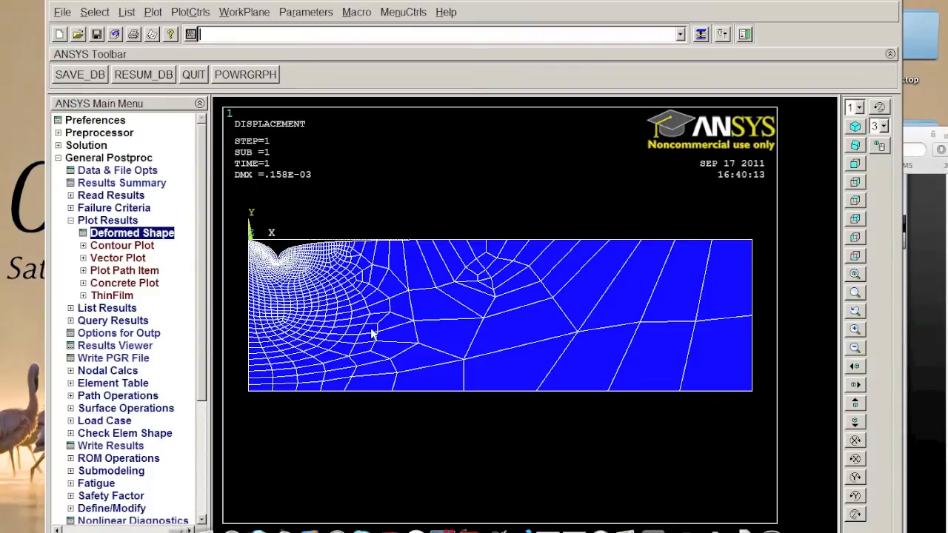
mouse_move(122, 245)
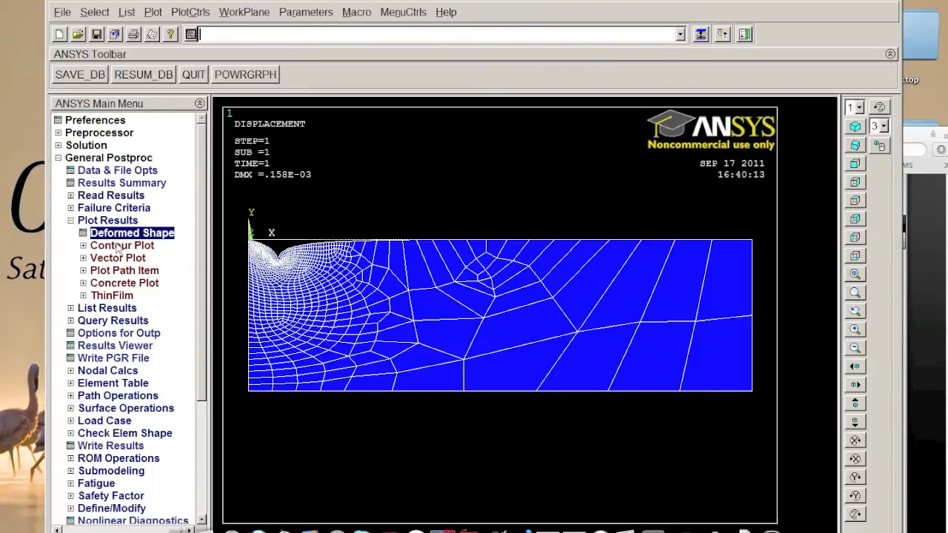
Plot the nodal von Mises stress contour with True Scale deformation
left_click(122, 245)
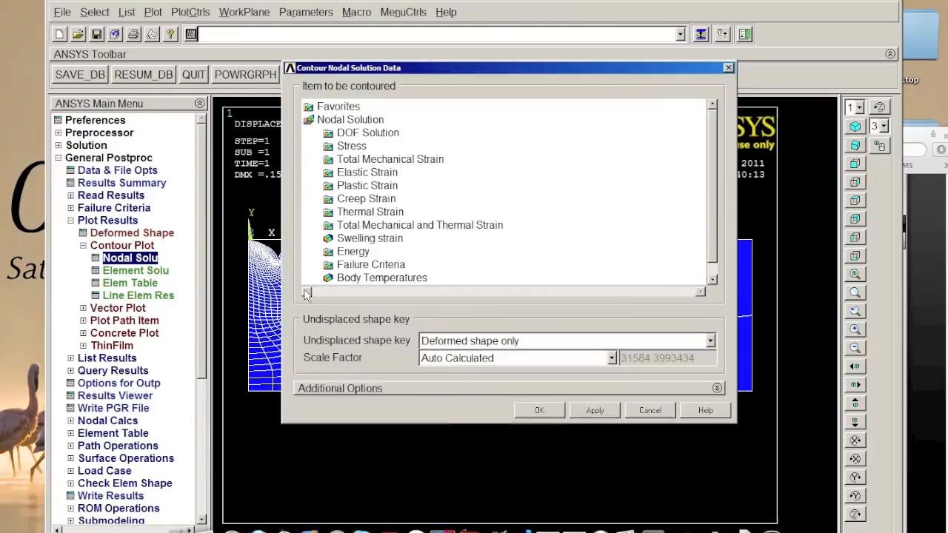
left_click(352, 146)
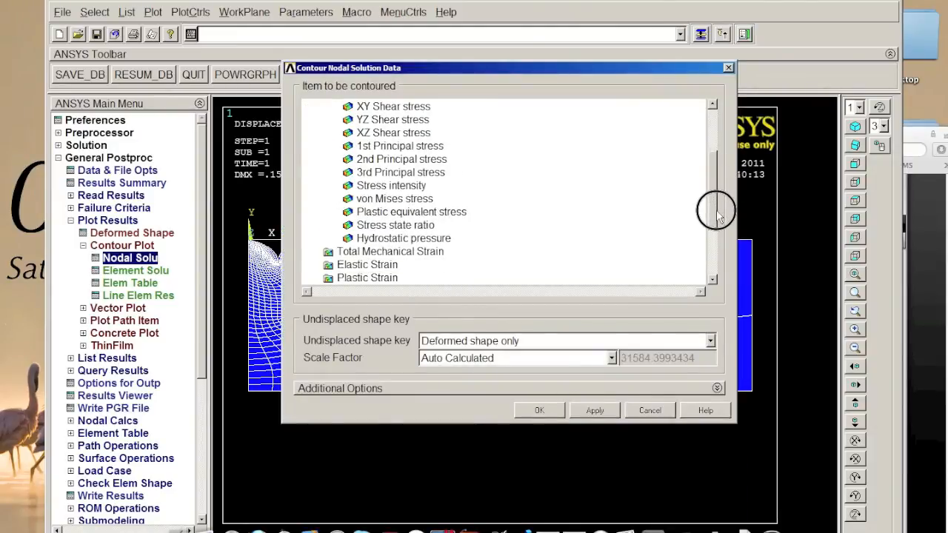
left_click(394, 185)
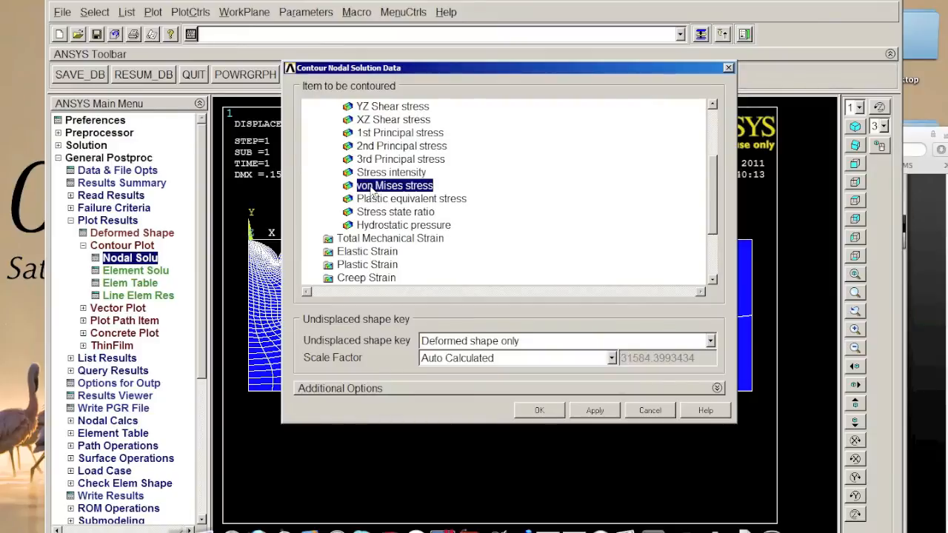
left_click(609, 359)
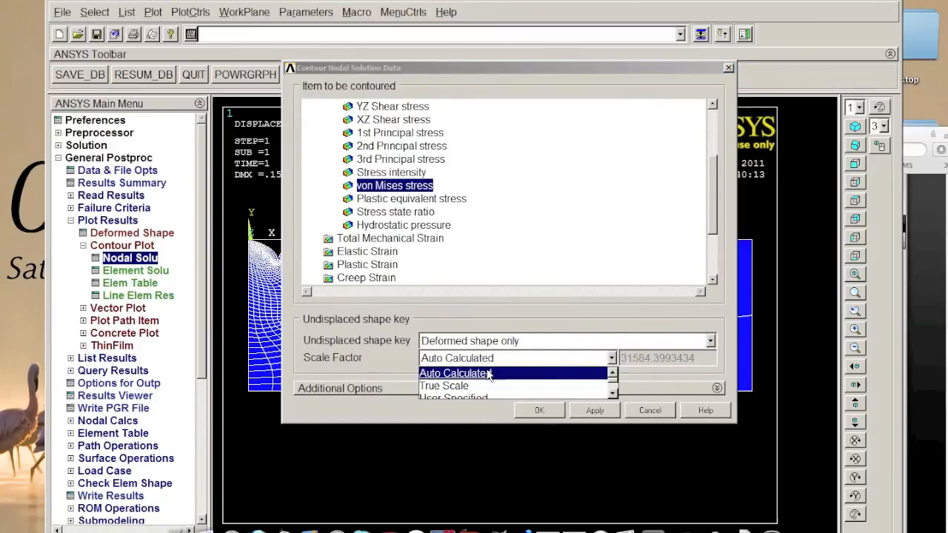
left_click(444, 385)
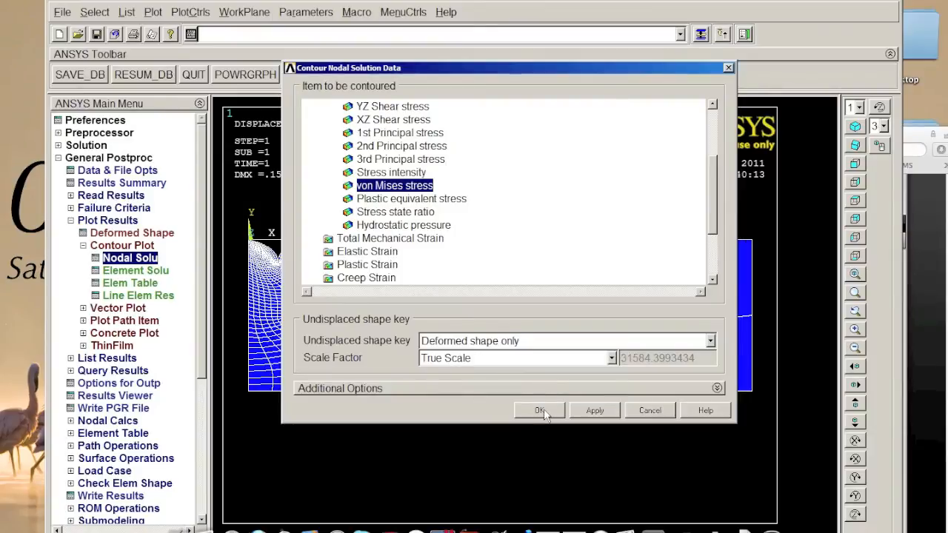
left_click(540, 410)
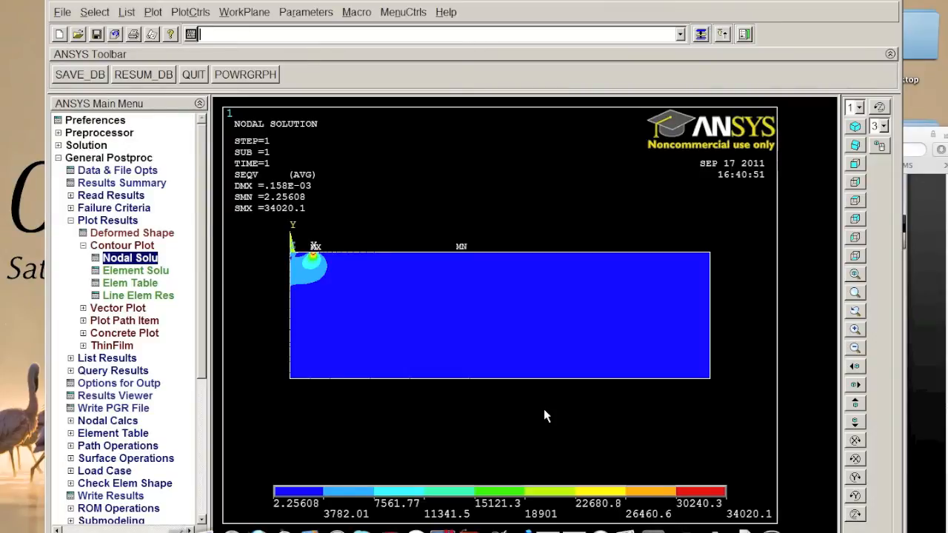
mouse_move(322, 294)
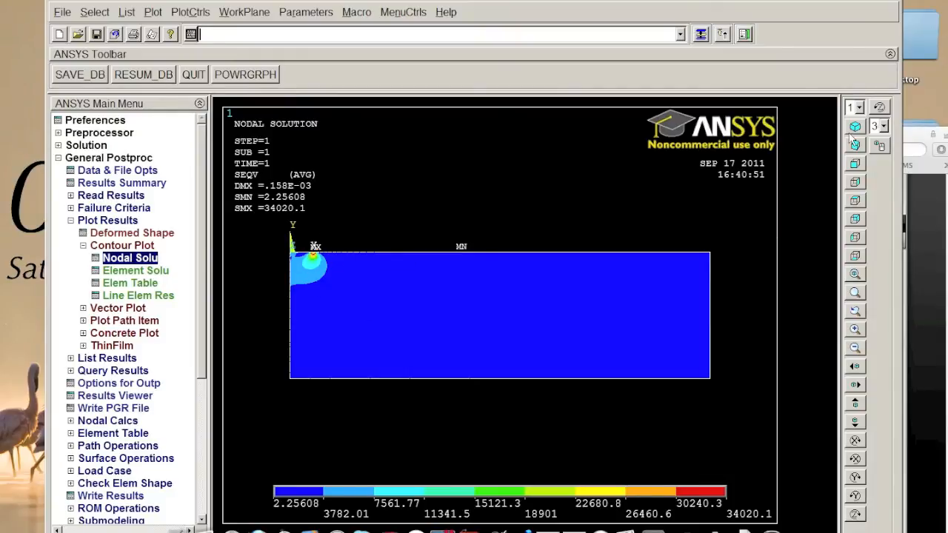
mouse_move(313, 258)
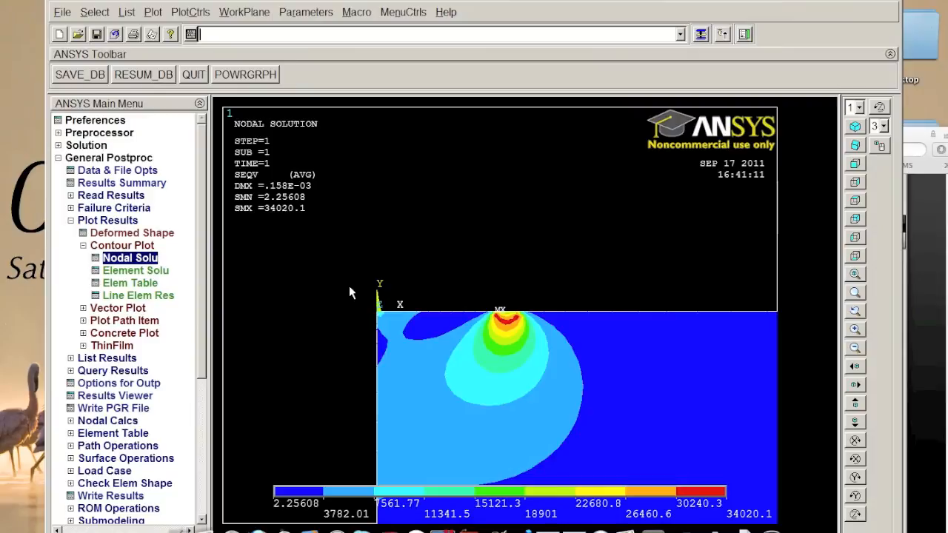
mouse_move(742, 345)
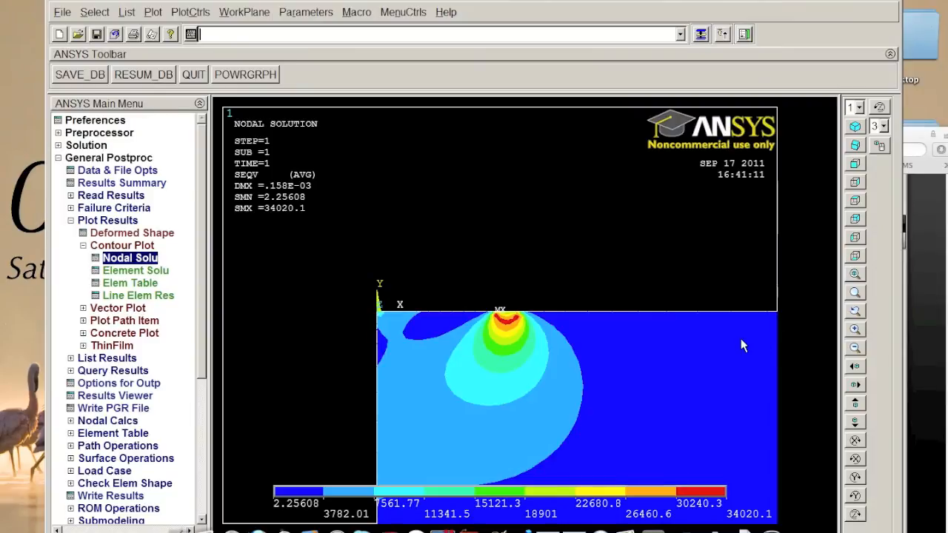
mouse_move(855, 422)
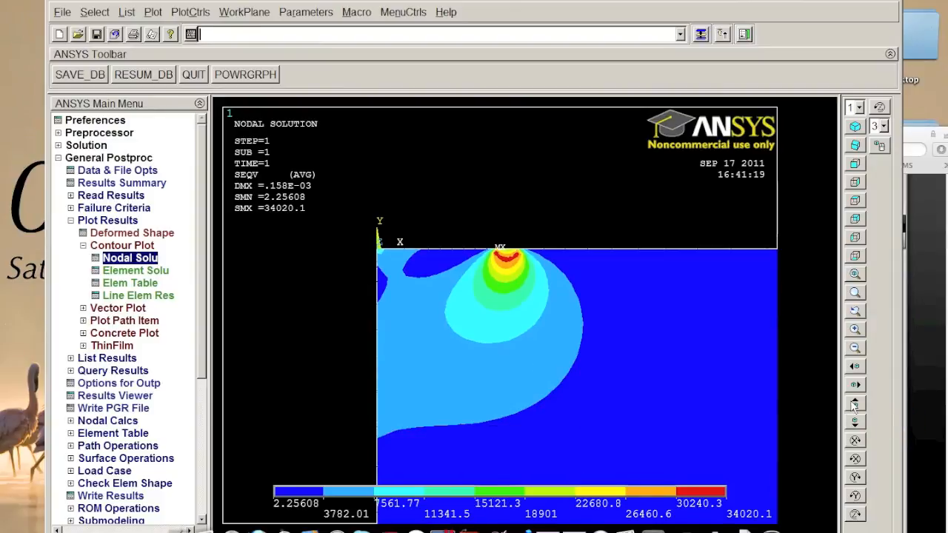
mouse_move(622, 349)
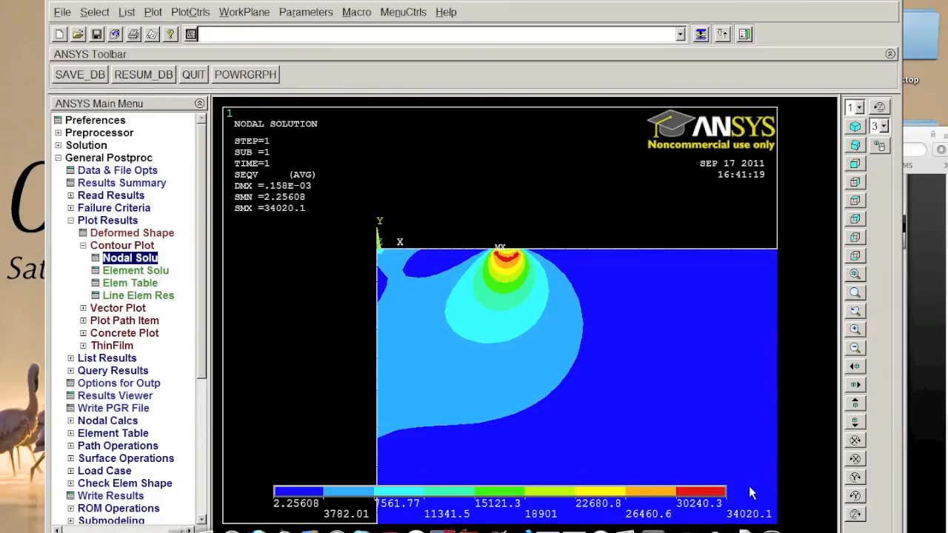
mouse_move(479, 328)
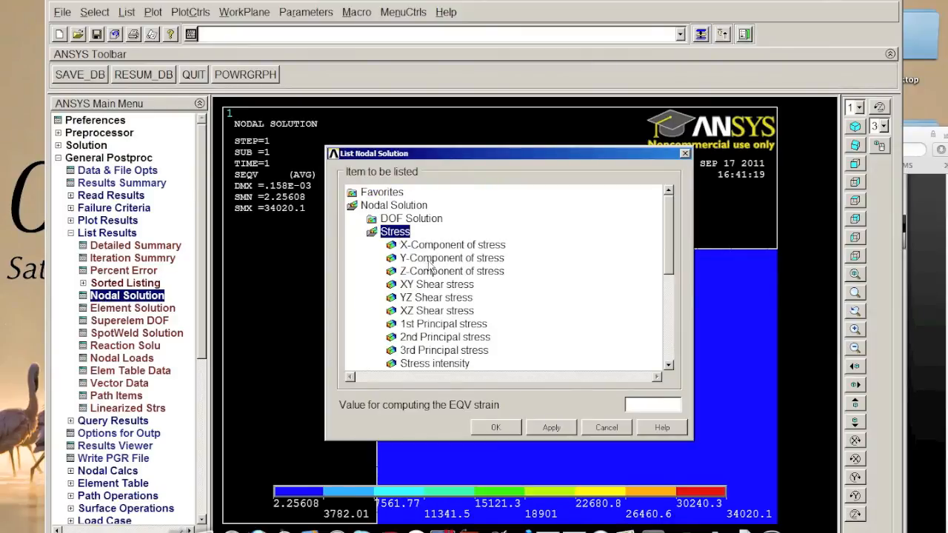
List and scroll through the nodal stress components, then start saving the database under a new name
left_click(496, 428)
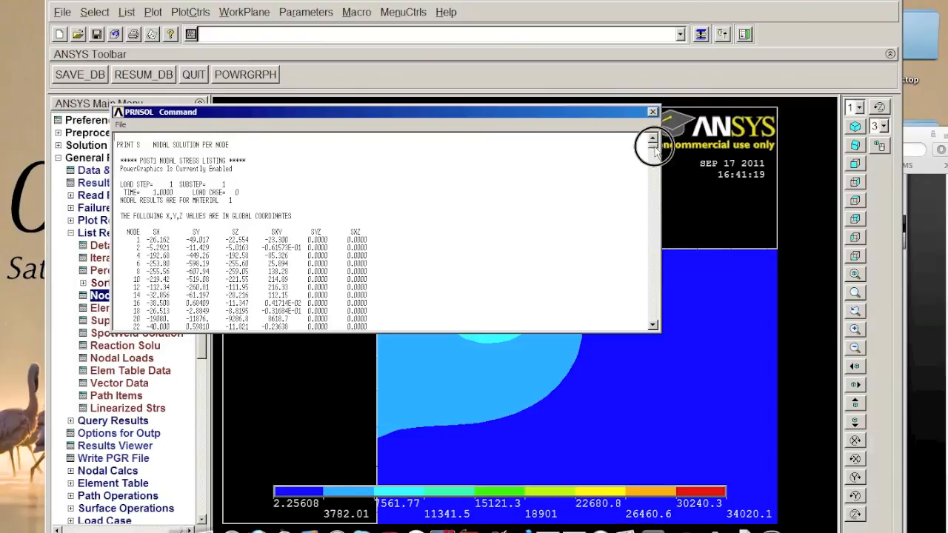
left_click_drag(652, 141, 650, 318)
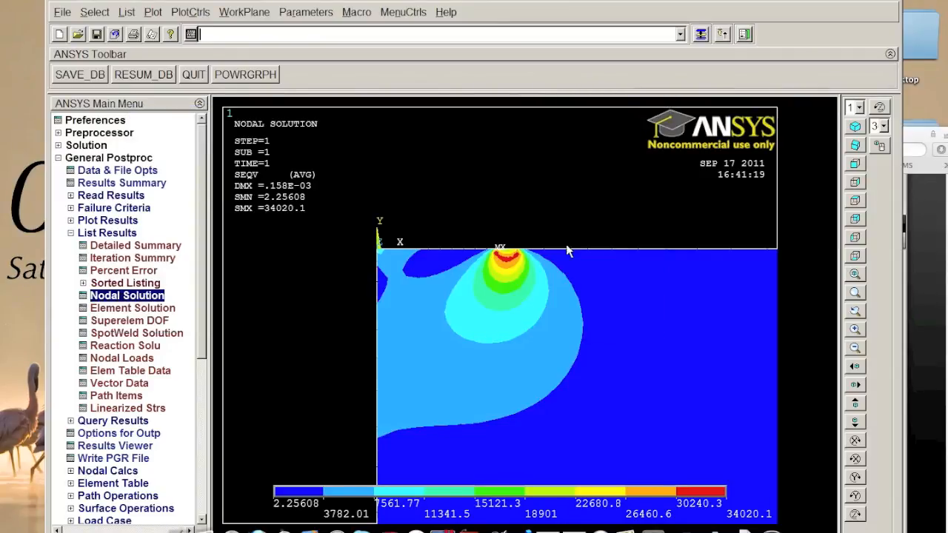
mouse_move(541, 303)
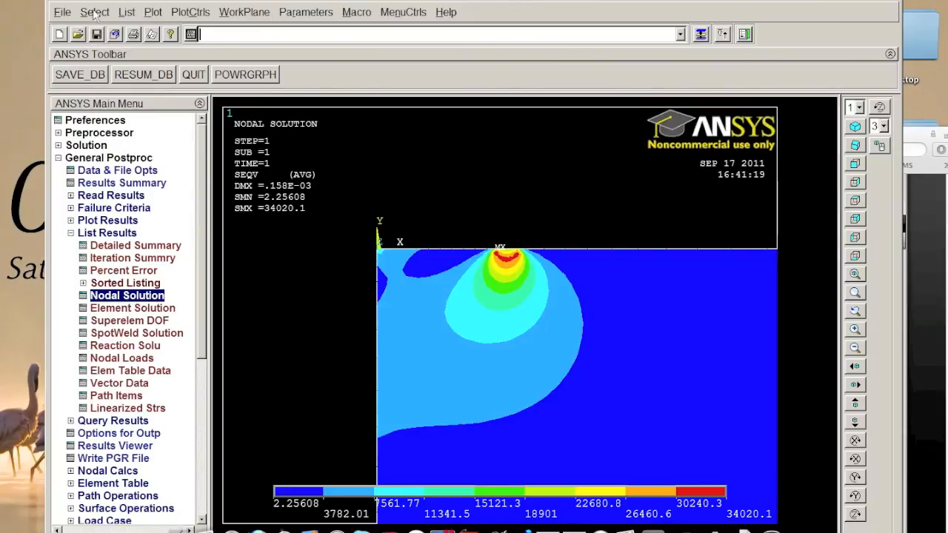
left_click(67, 11)
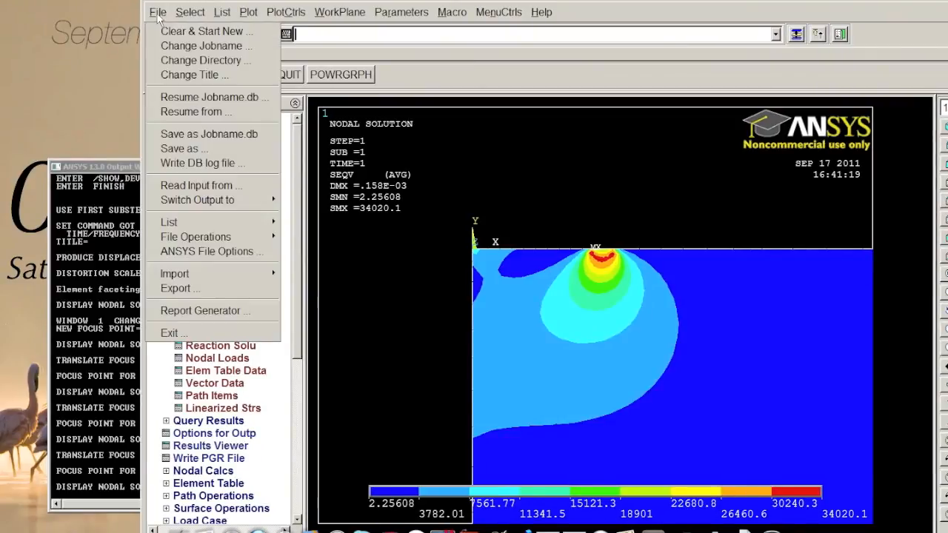
left_click(183, 148)
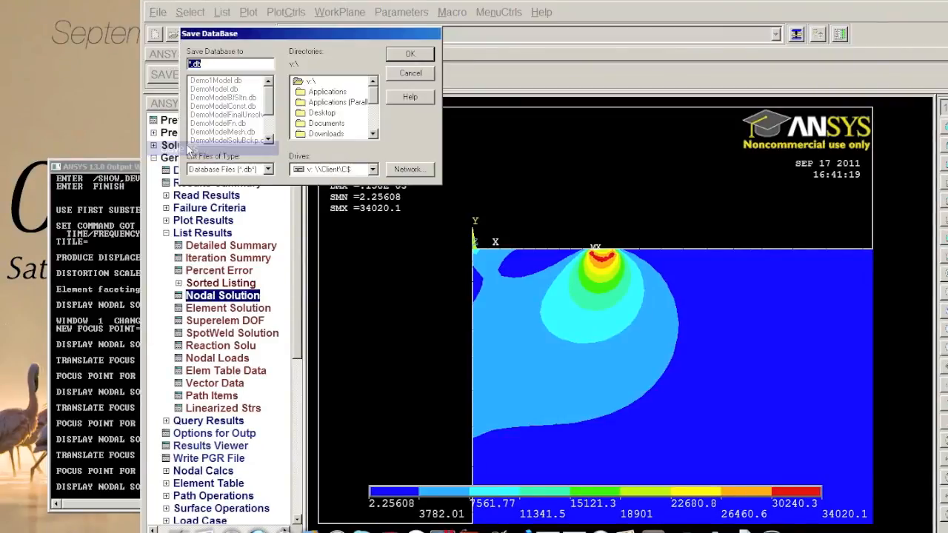